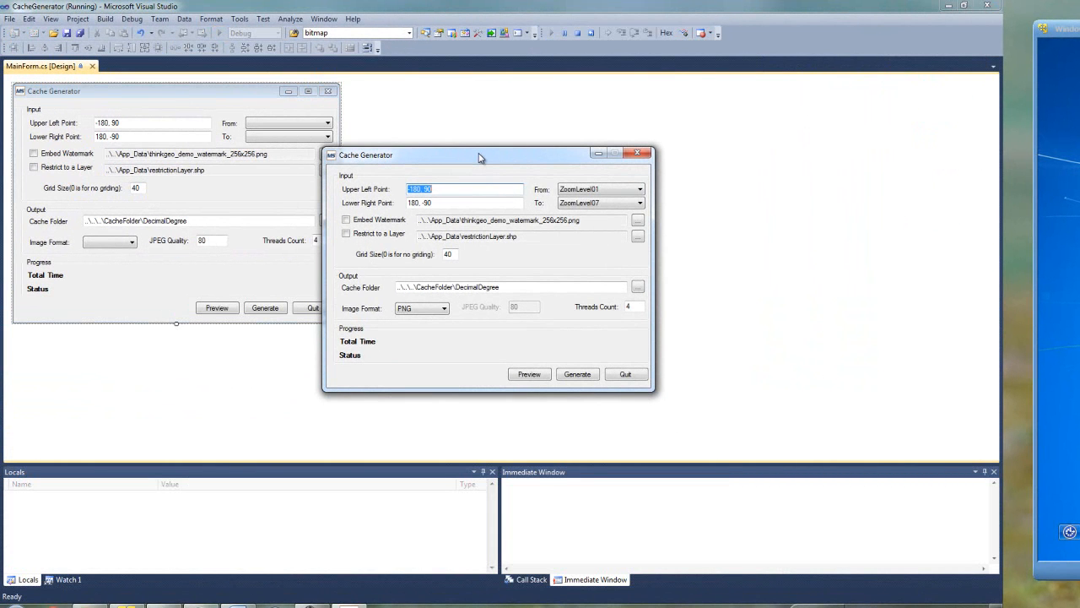
Launch Cache Generator from Visual Studio and choose ZoomLevel01 to ZoomLevel10 as the zoom range
drag(481, 154, 506, 137)
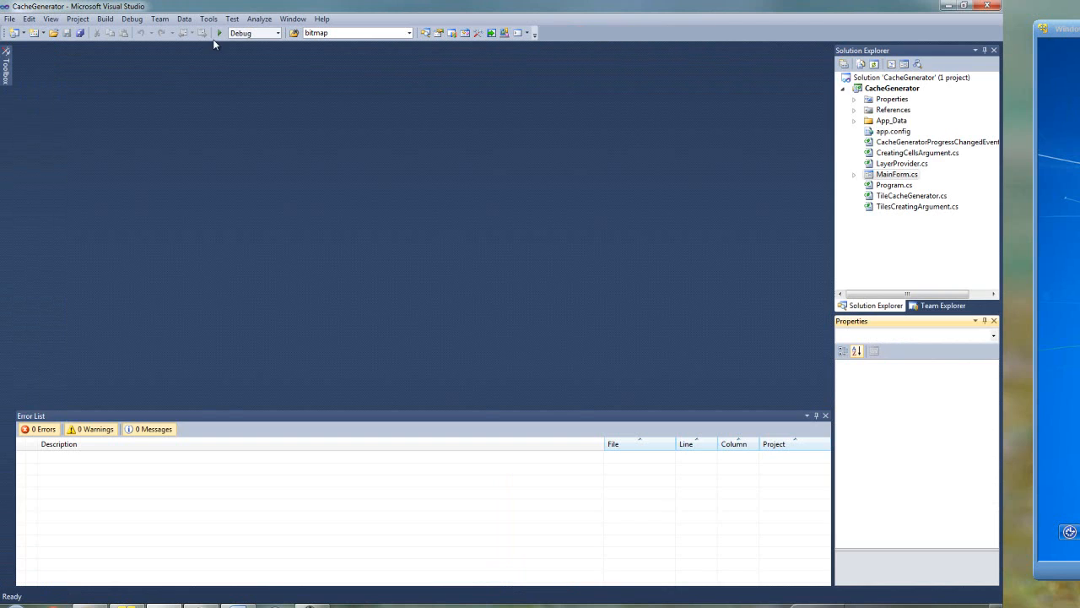
click(219, 32)
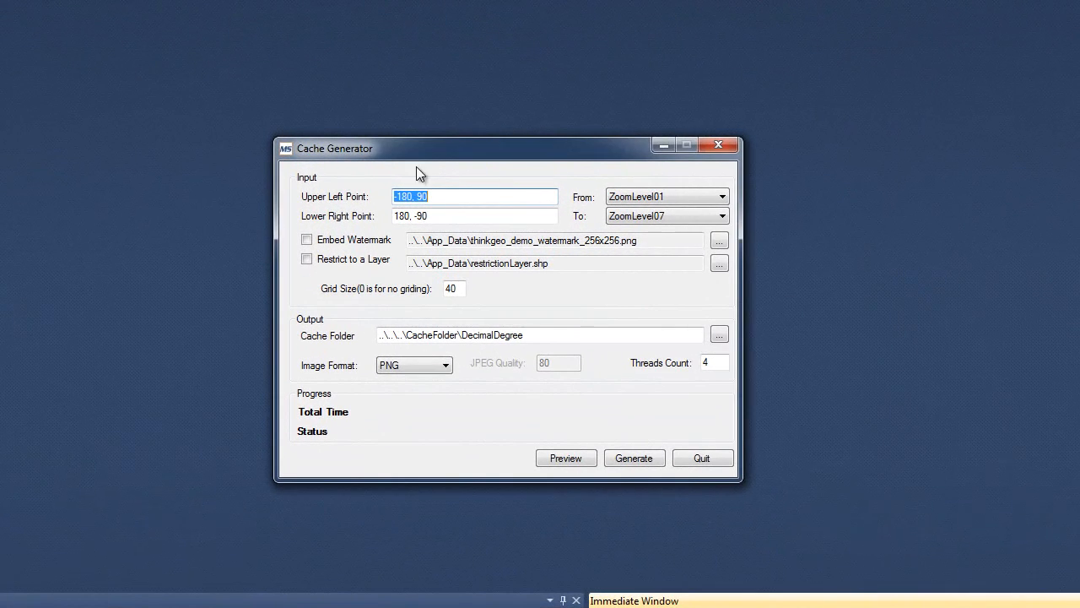
mouse_move(375, 232)
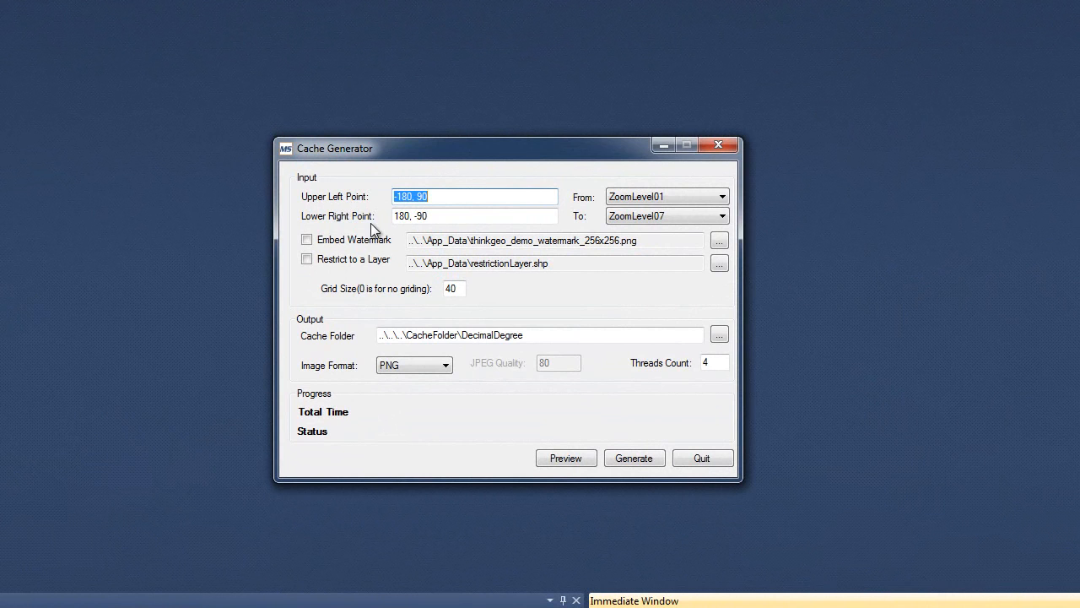
mouse_move(249, 429)
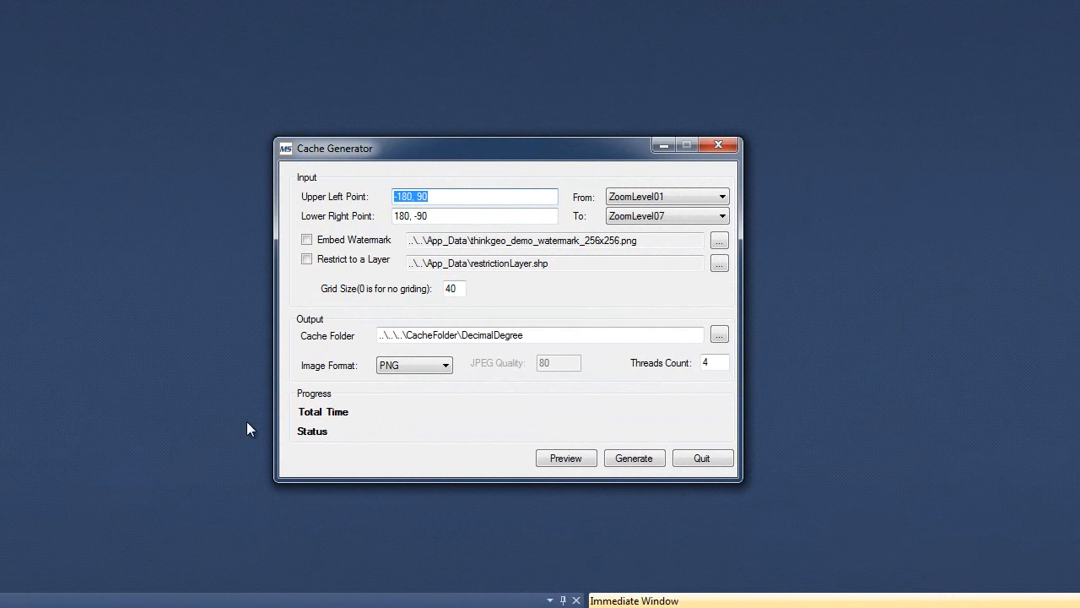
mouse_move(148, 431)
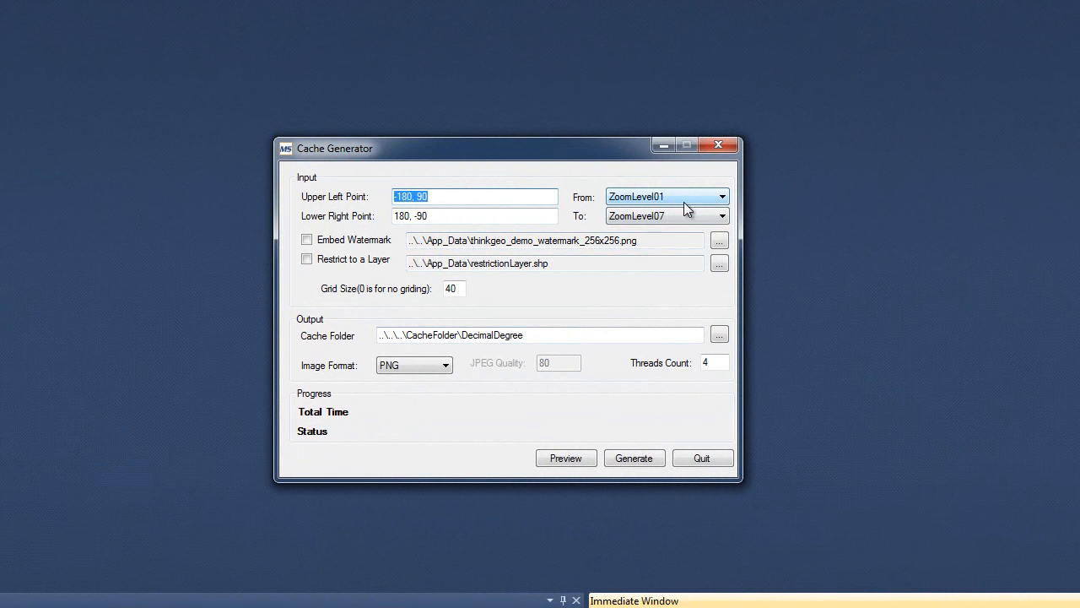
mouse_move(600, 224)
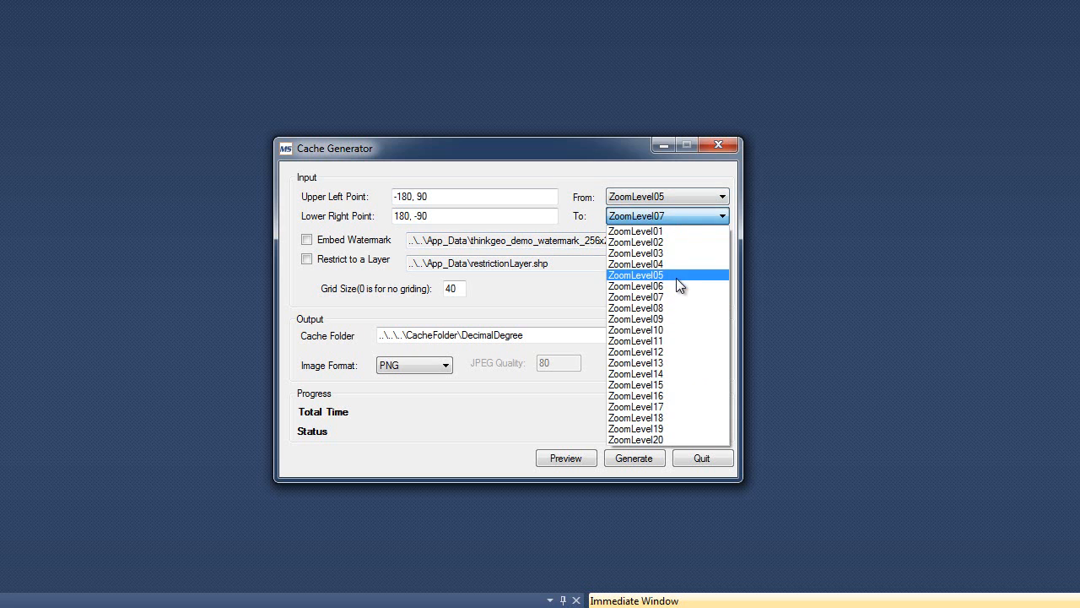
click(635, 274)
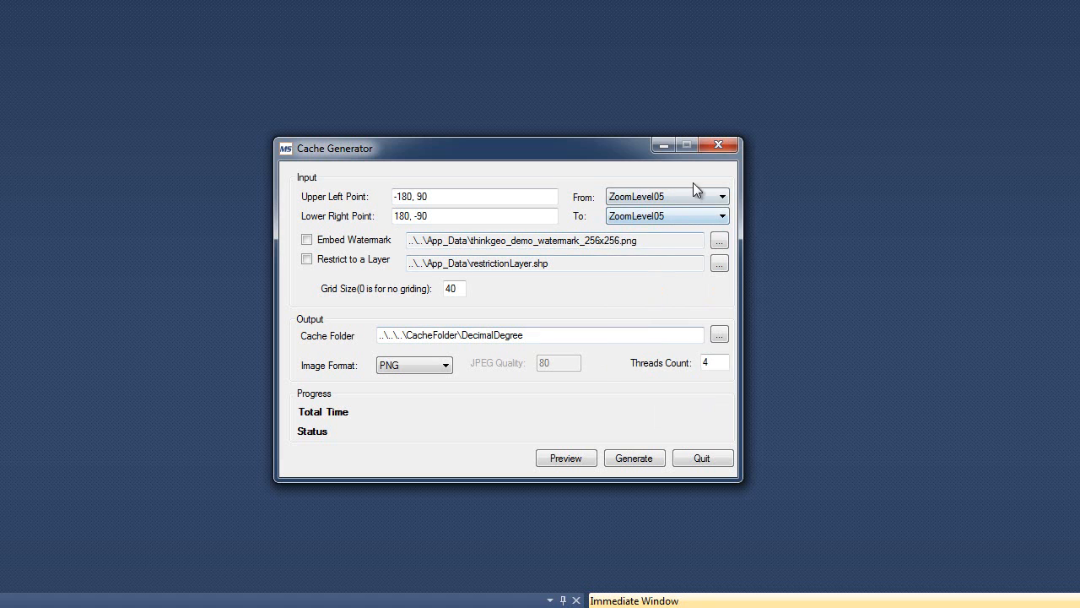
click(721, 216)
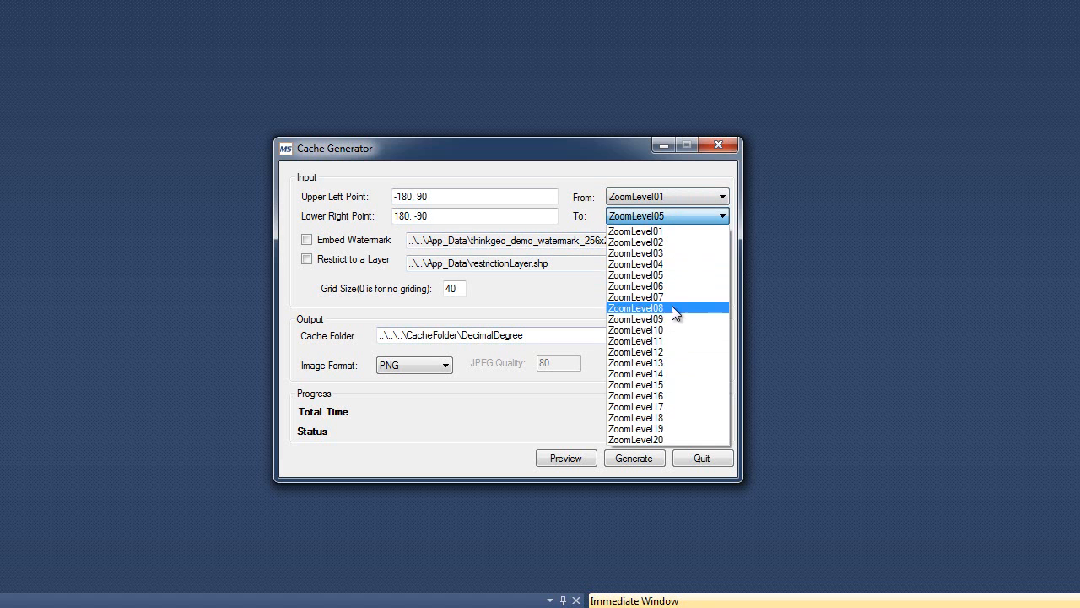
click(636, 329)
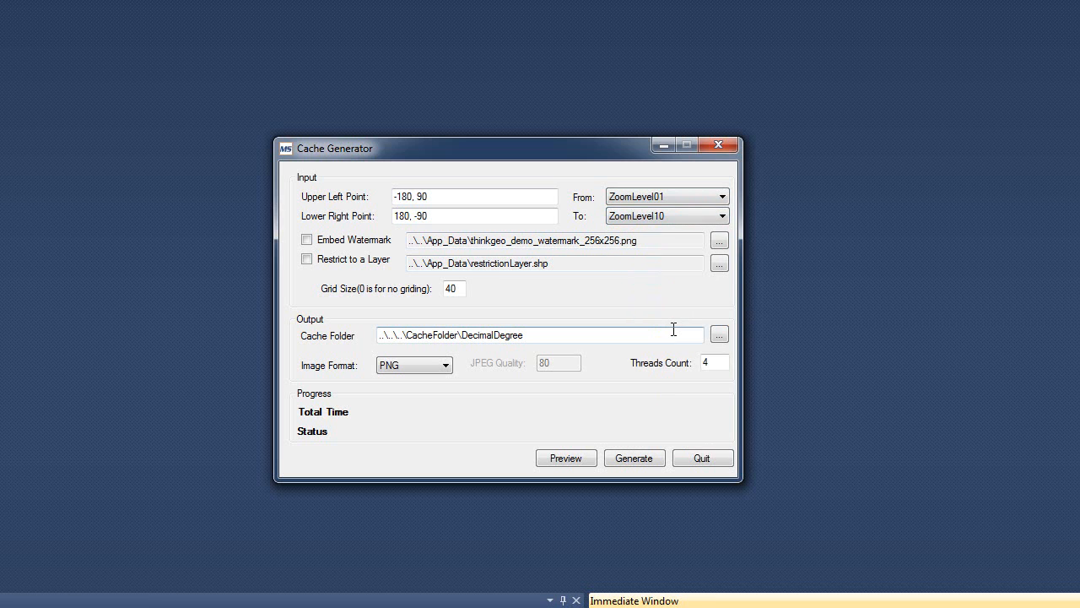
mouse_move(643, 350)
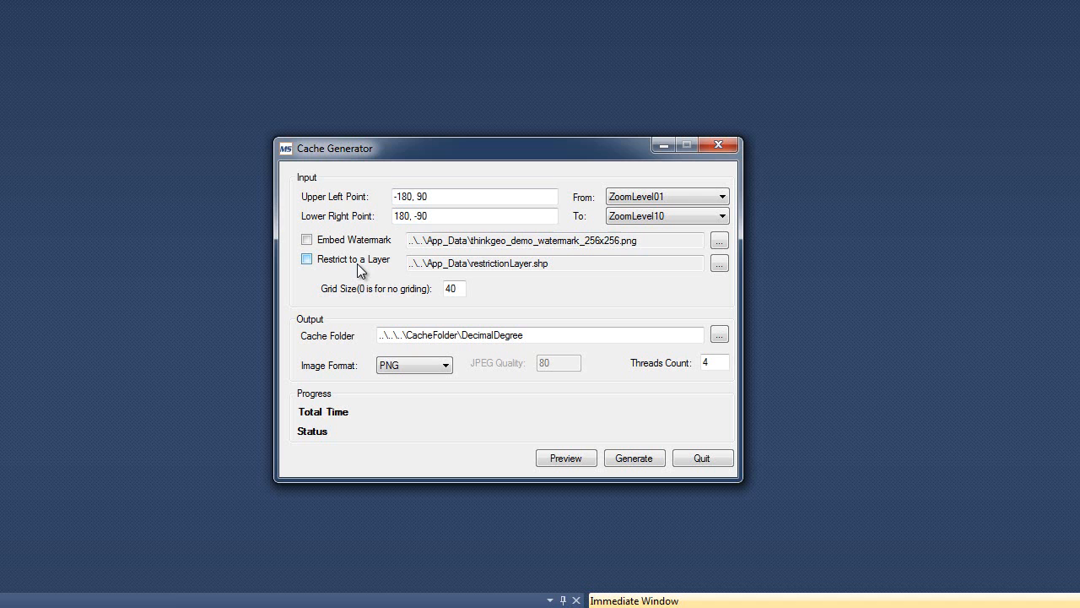
click(722, 196)
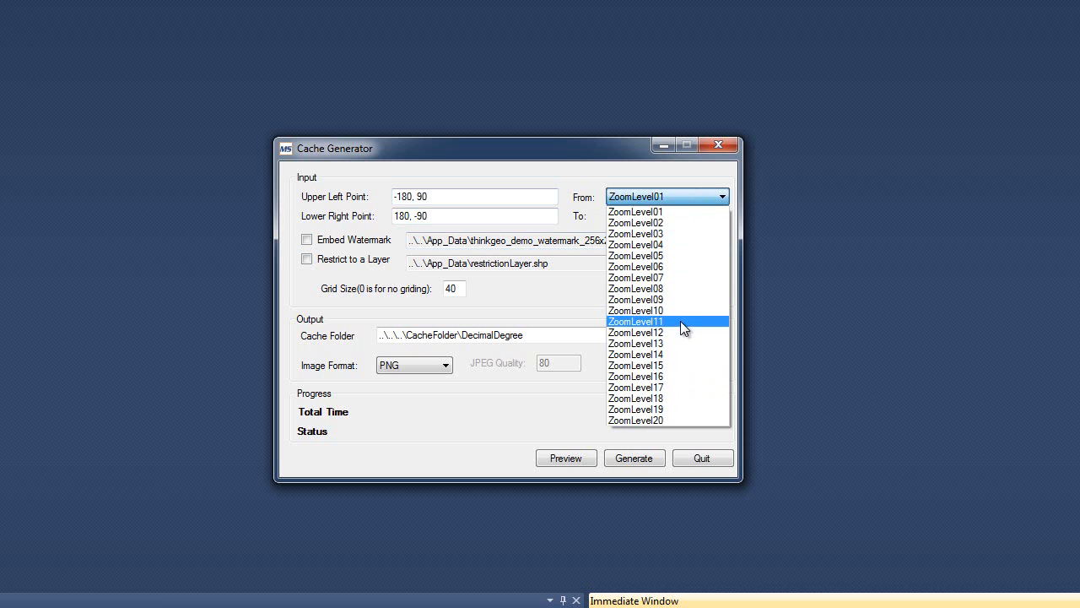
mouse_move(691, 332)
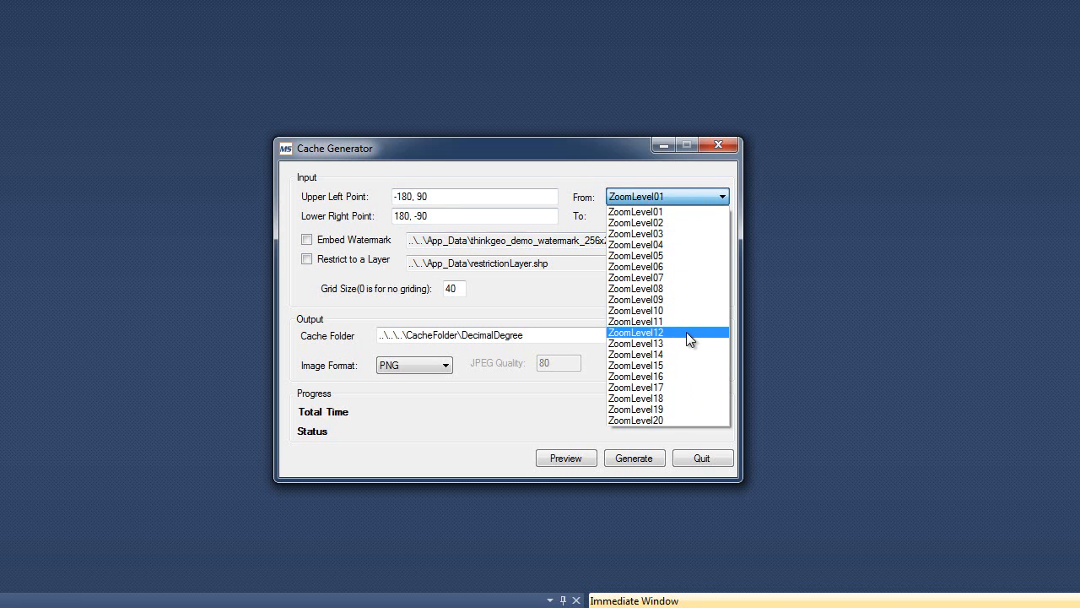
click(637, 210)
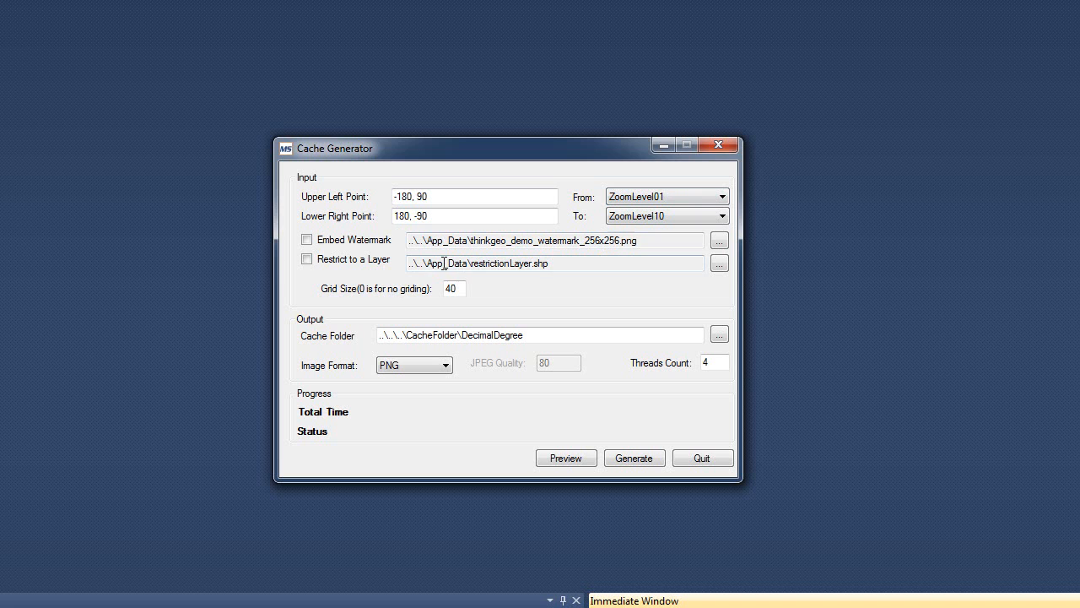
mouse_move(388, 295)
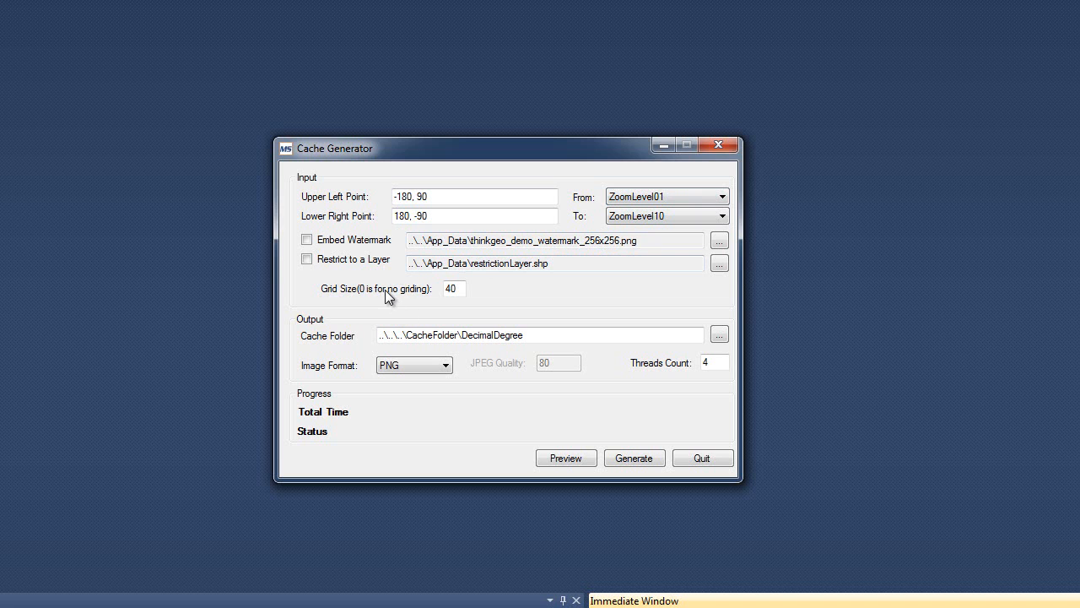
mouse_move(363, 298)
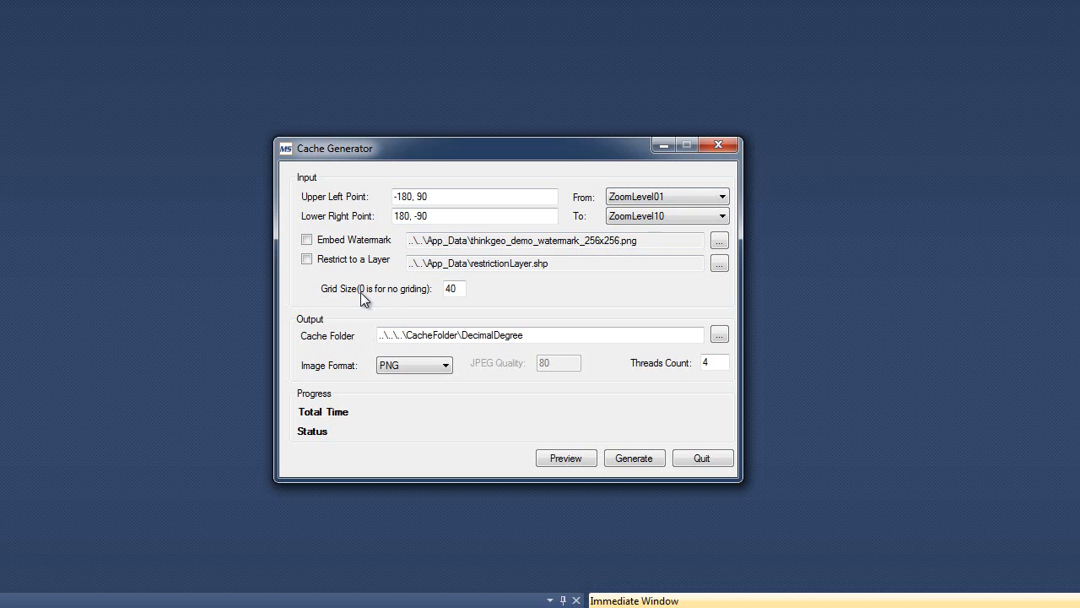
mouse_move(477, 300)
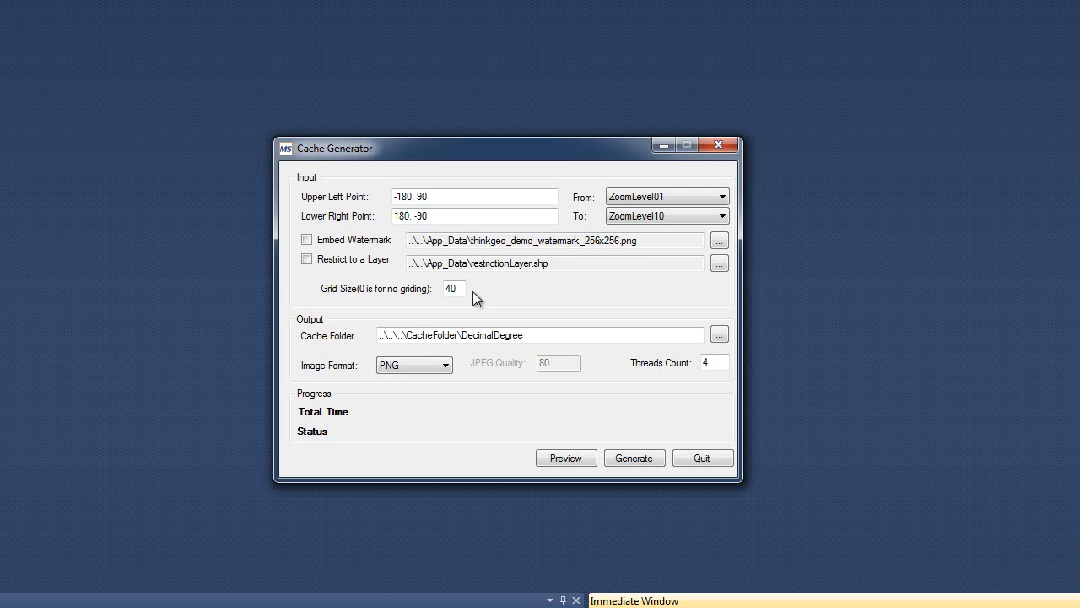
mouse_move(533, 290)
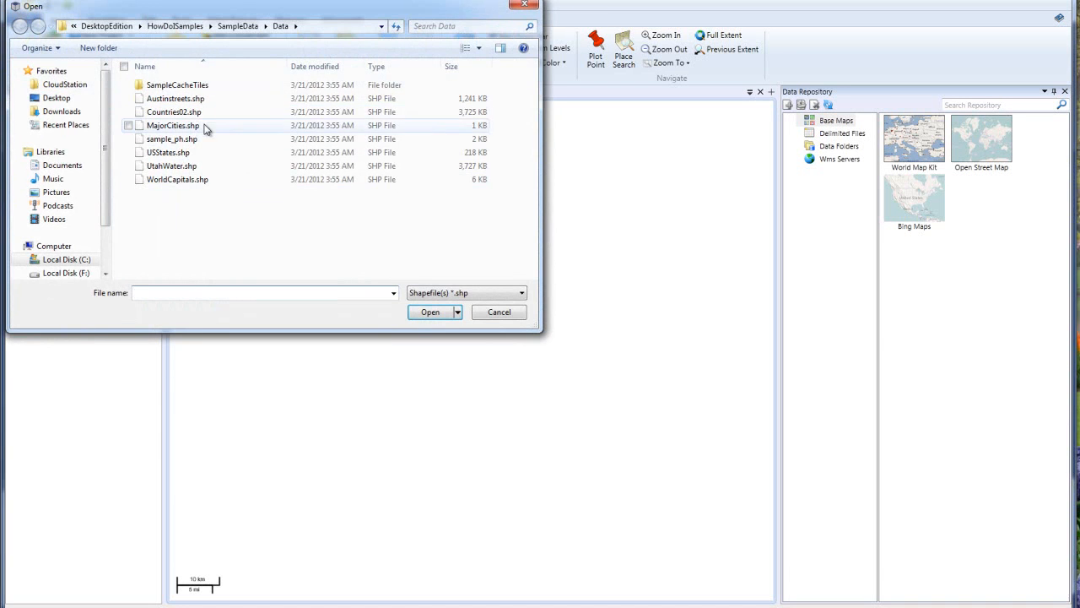
Load Countries02.shp and accept the default green area style in the StyleWizard
click(431, 312)
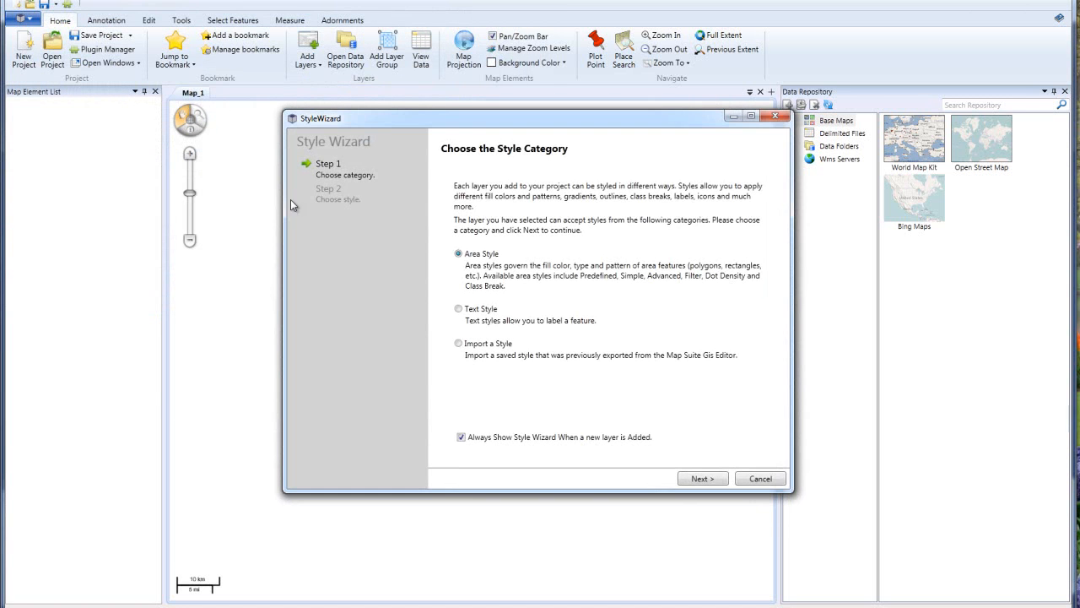
click(759, 478)
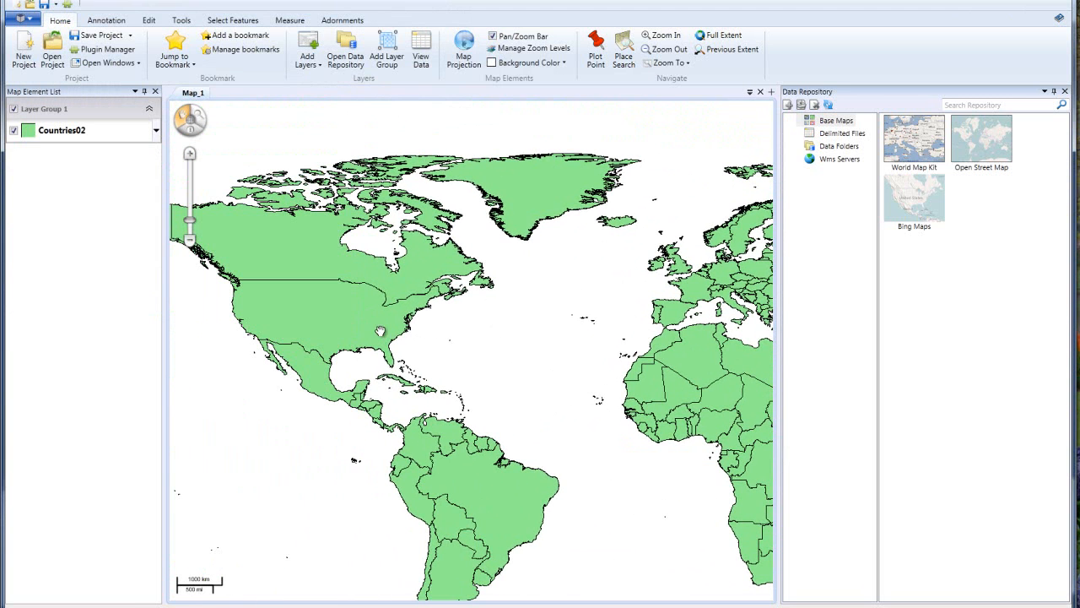
mouse_move(349, 325)
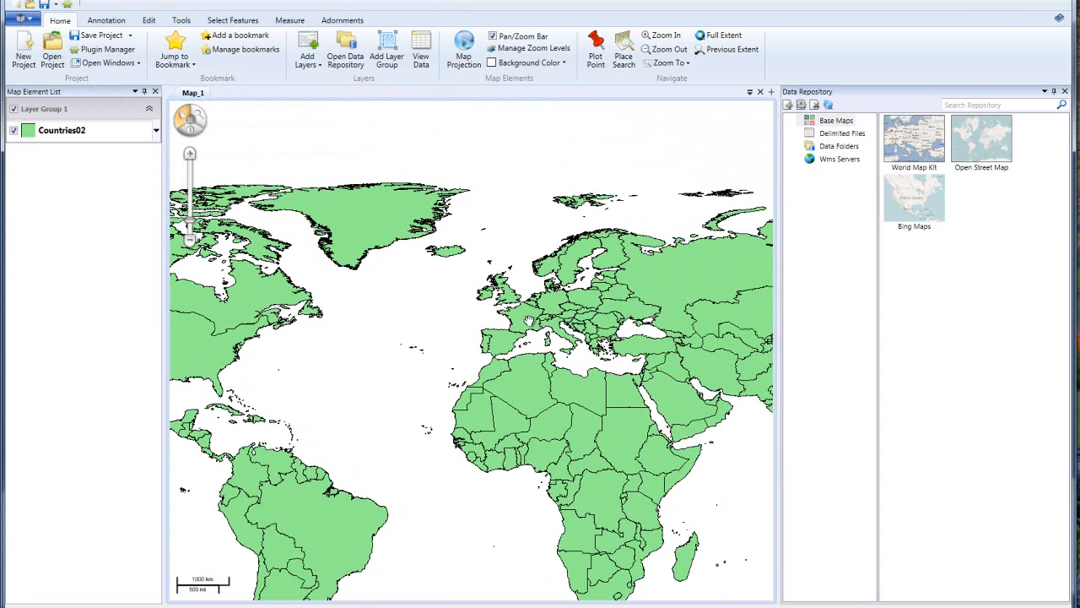
mouse_move(525, 321)
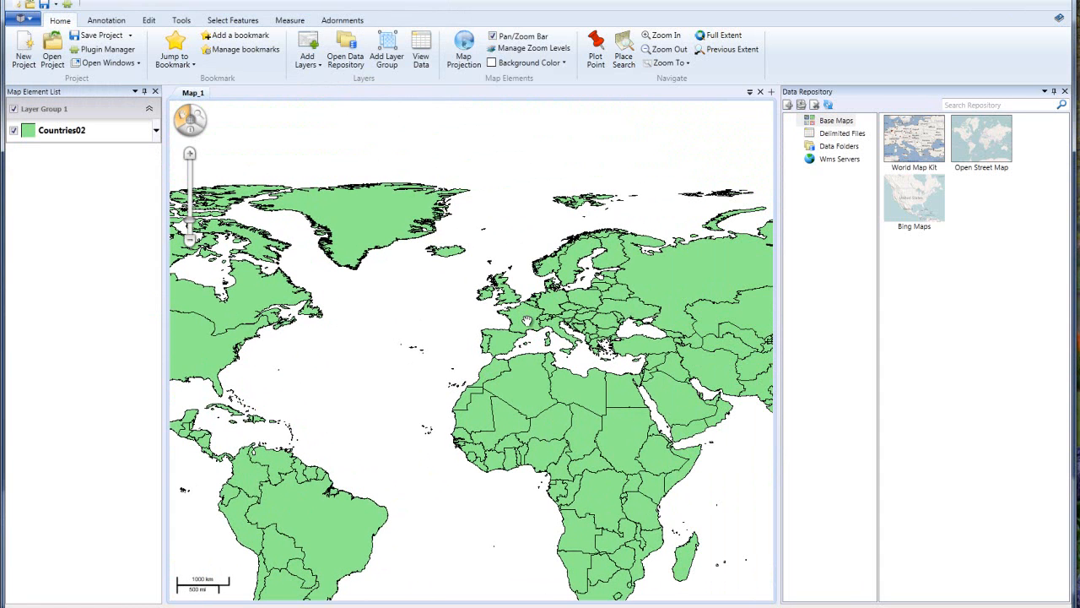
mouse_move(528, 319)
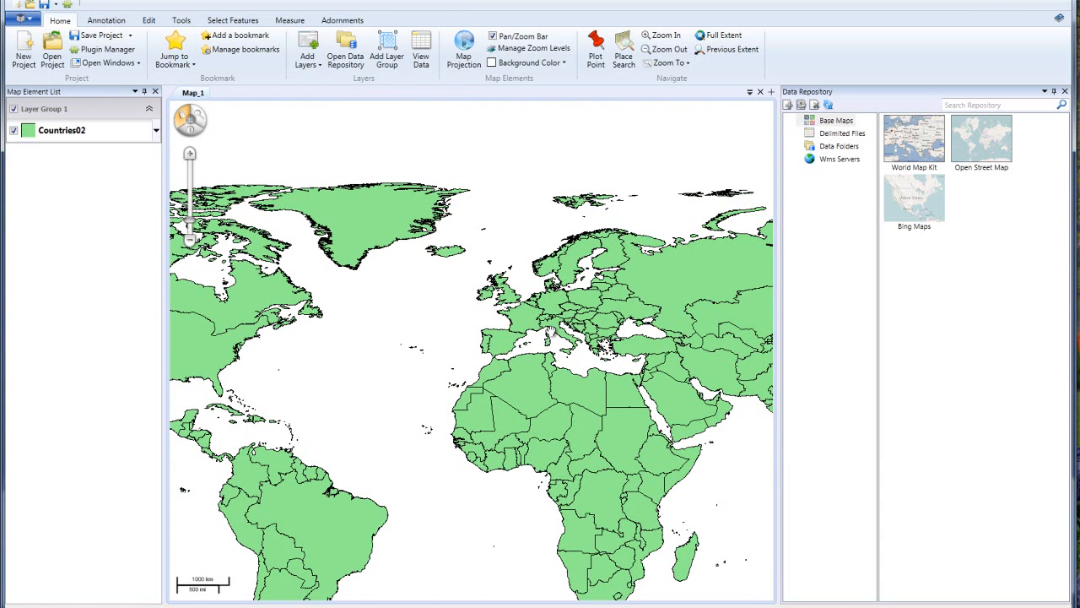
mouse_move(567, 561)
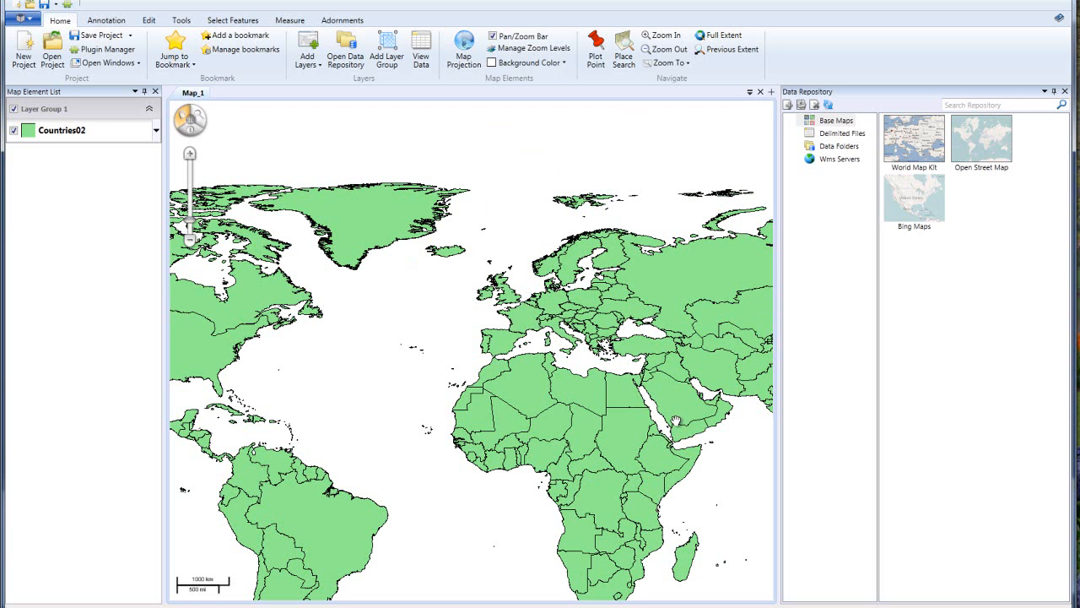
mouse_move(678, 422)
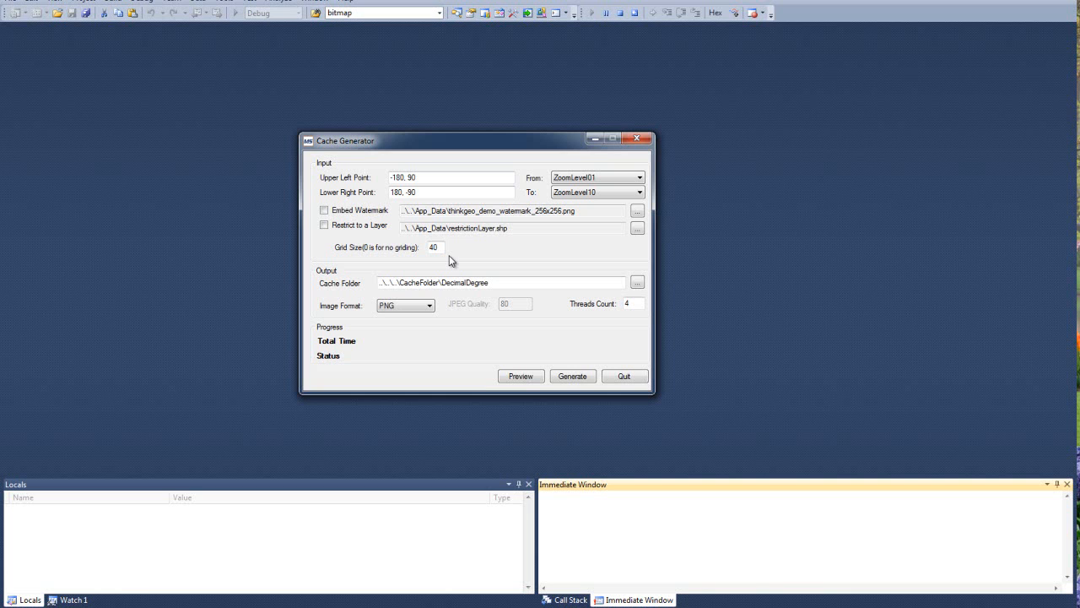
mouse_move(464, 228)
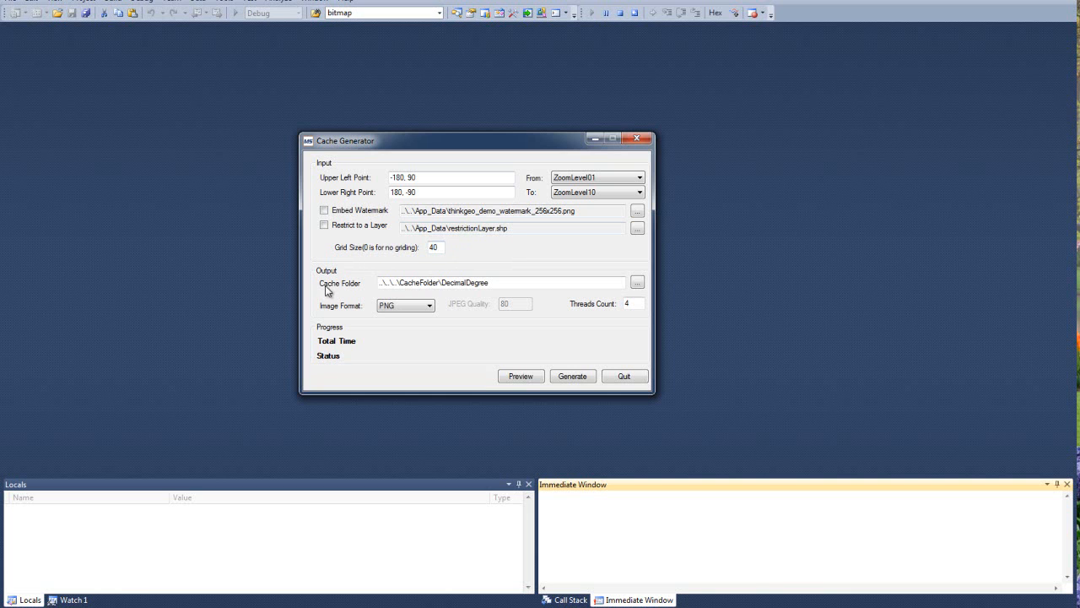
click(527, 283)
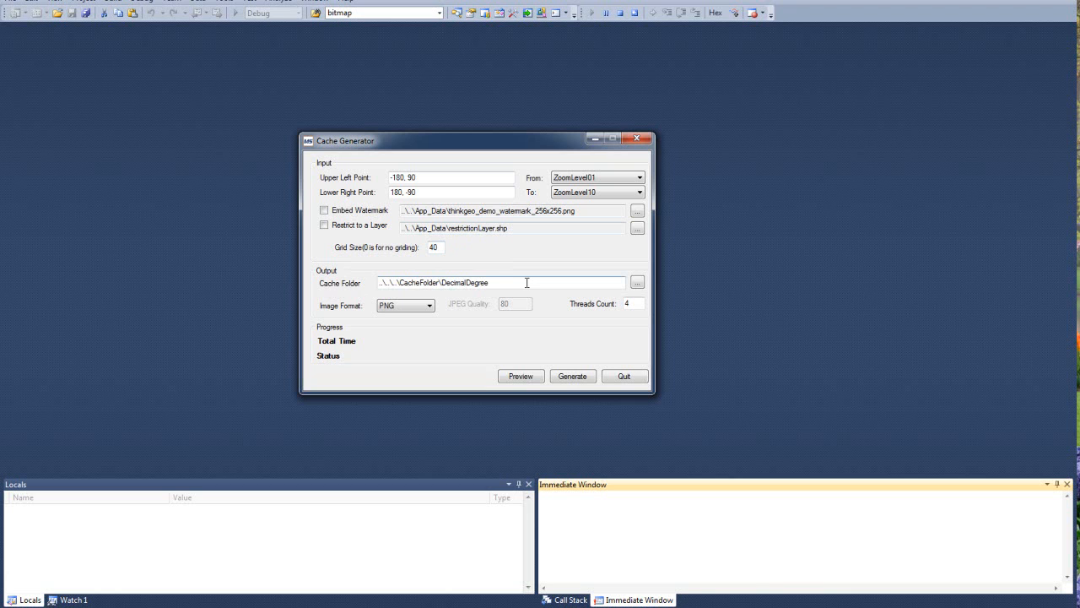
click(429, 306)
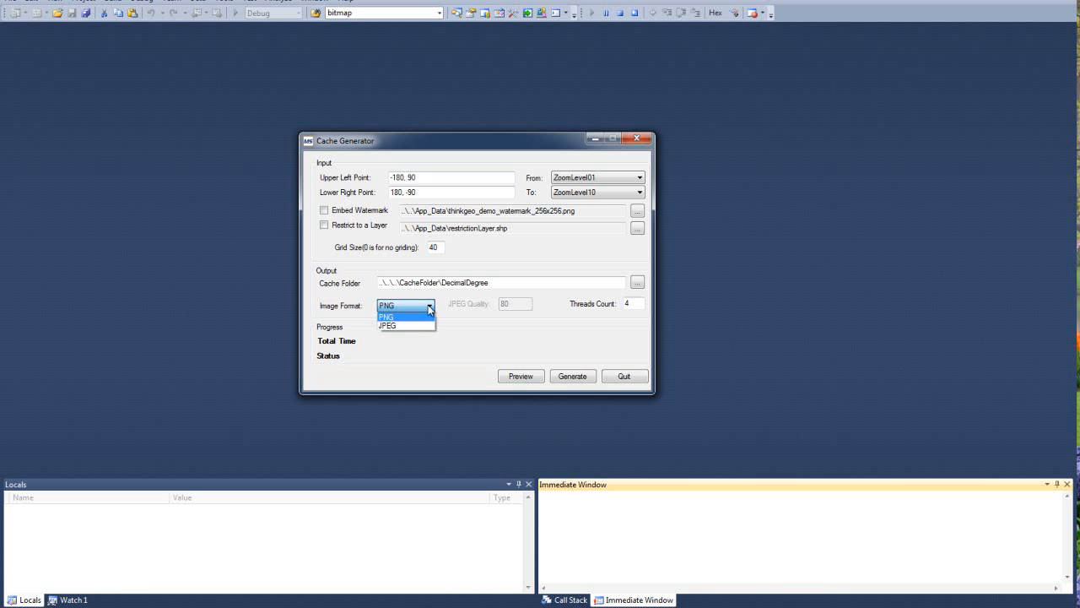
click(387, 326)
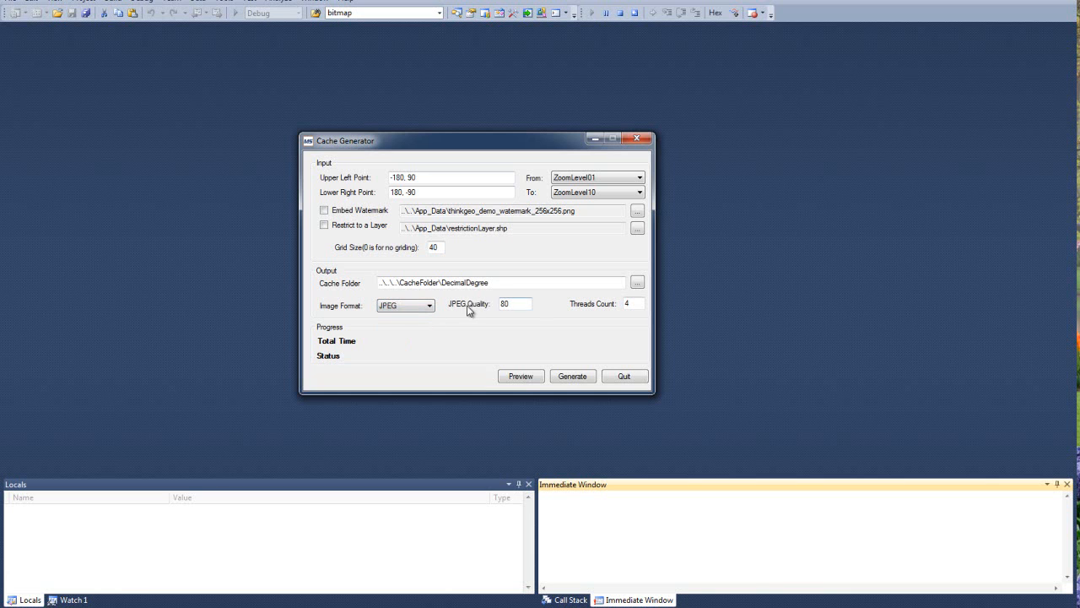
click(405, 305)
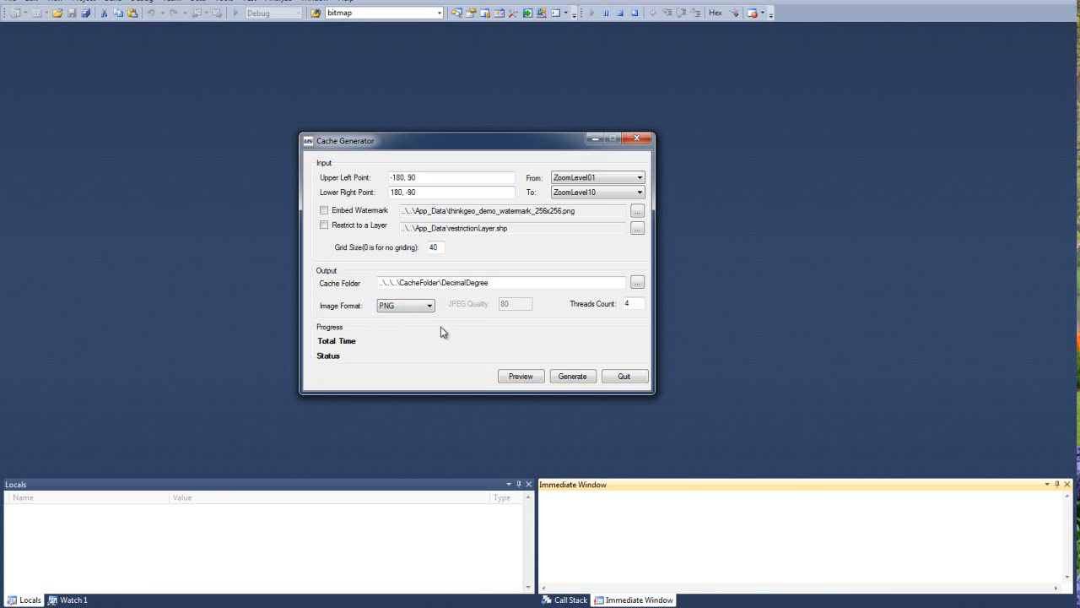
mouse_move(531, 332)
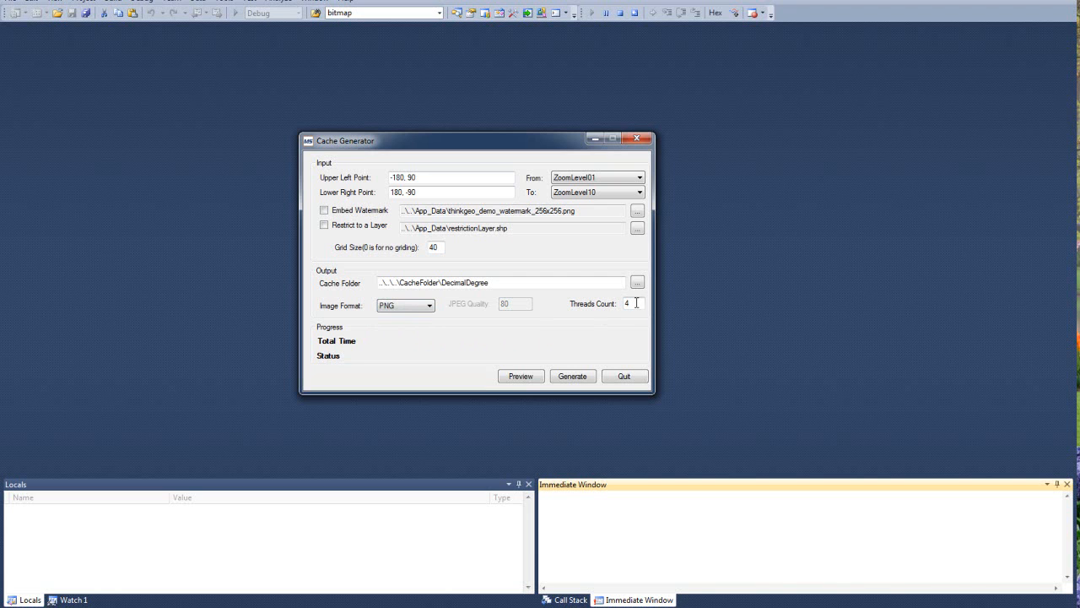
mouse_move(572, 323)
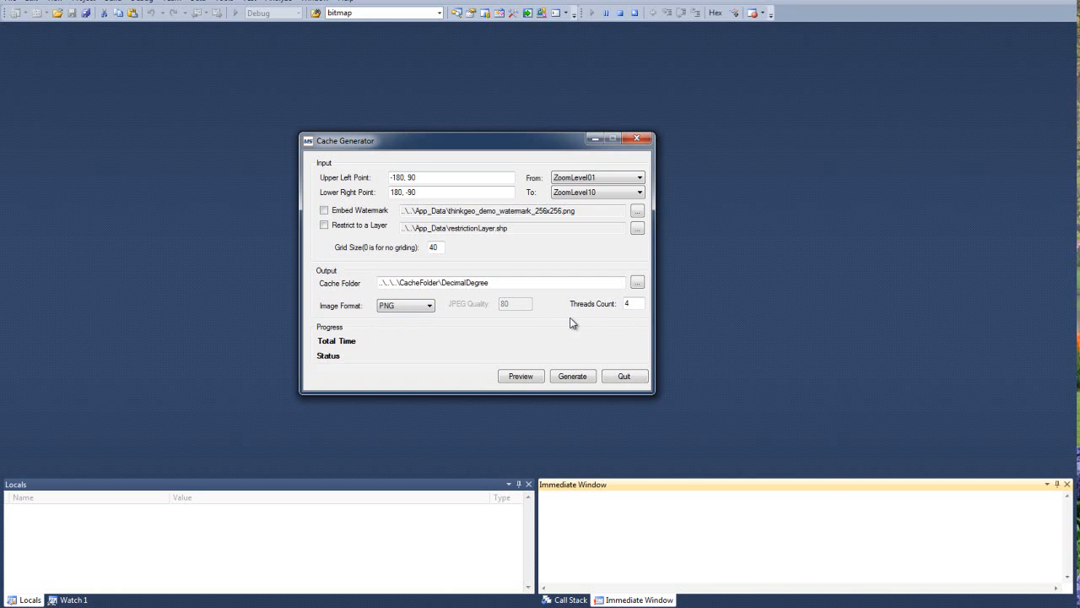
mouse_move(351, 378)
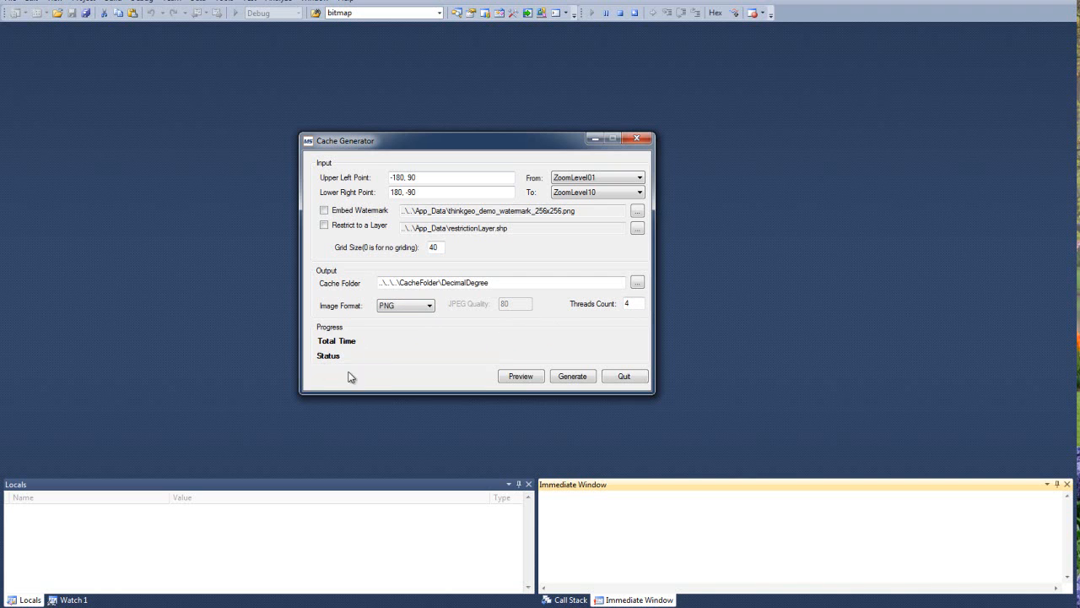
mouse_move(336, 369)
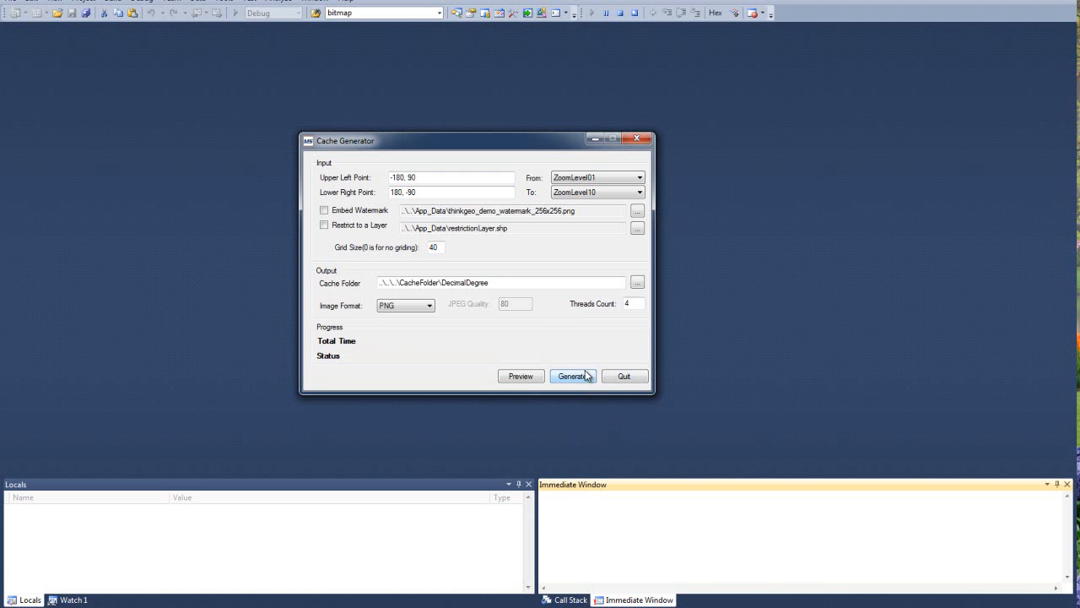
mouse_move(624, 376)
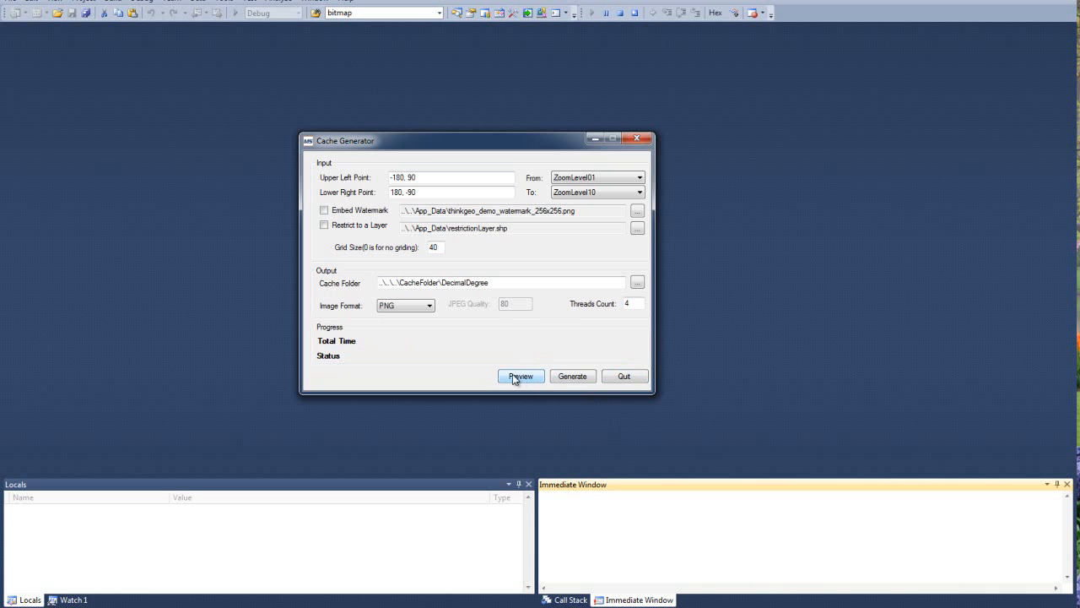
mouse_move(573, 246)
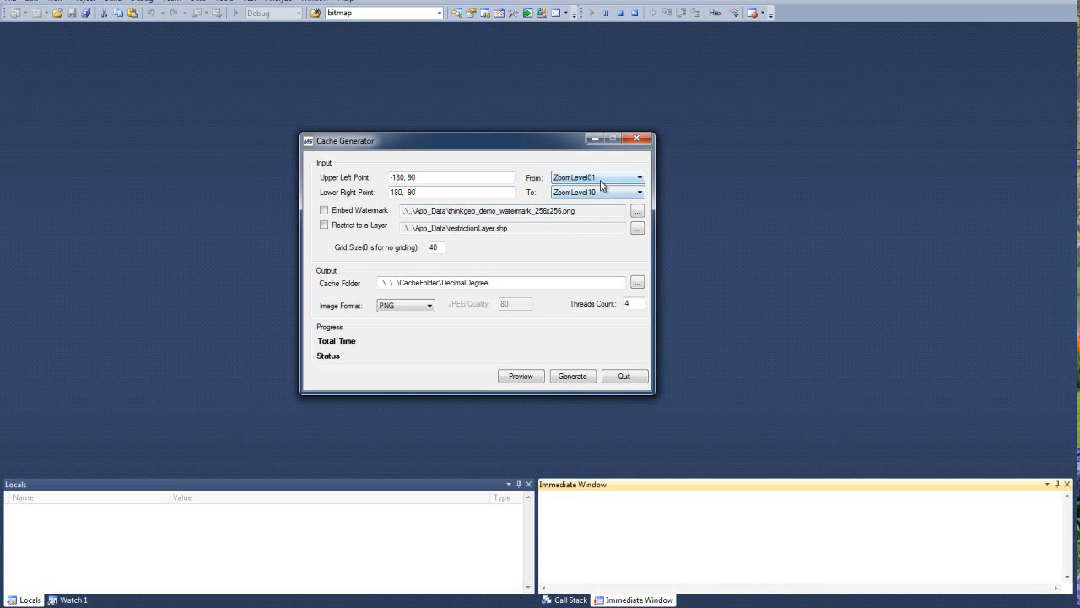
mouse_move(541, 337)
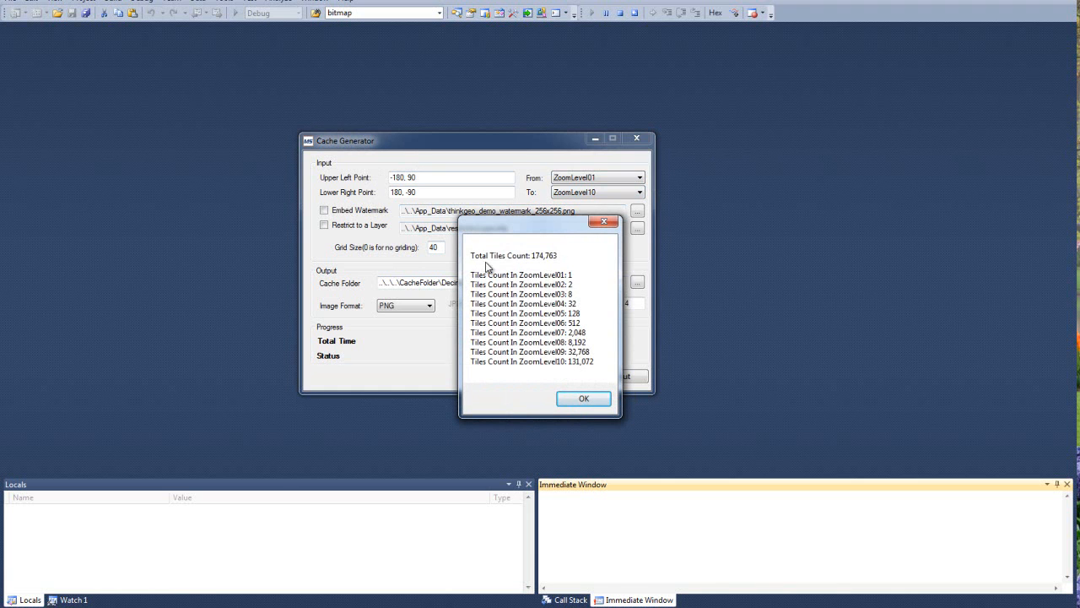
mouse_move(544, 267)
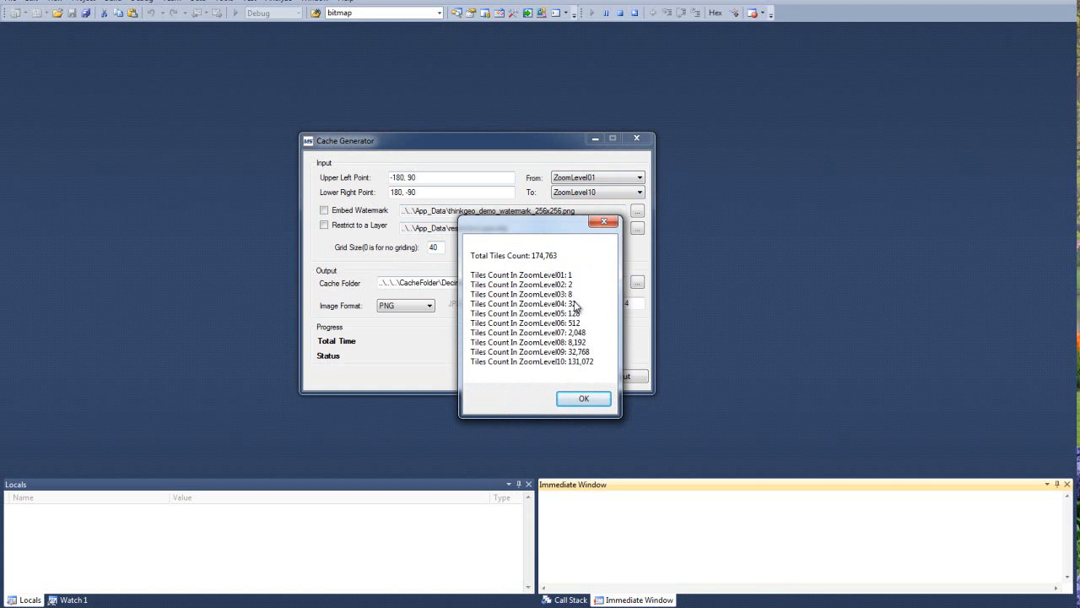
mouse_move(591, 366)
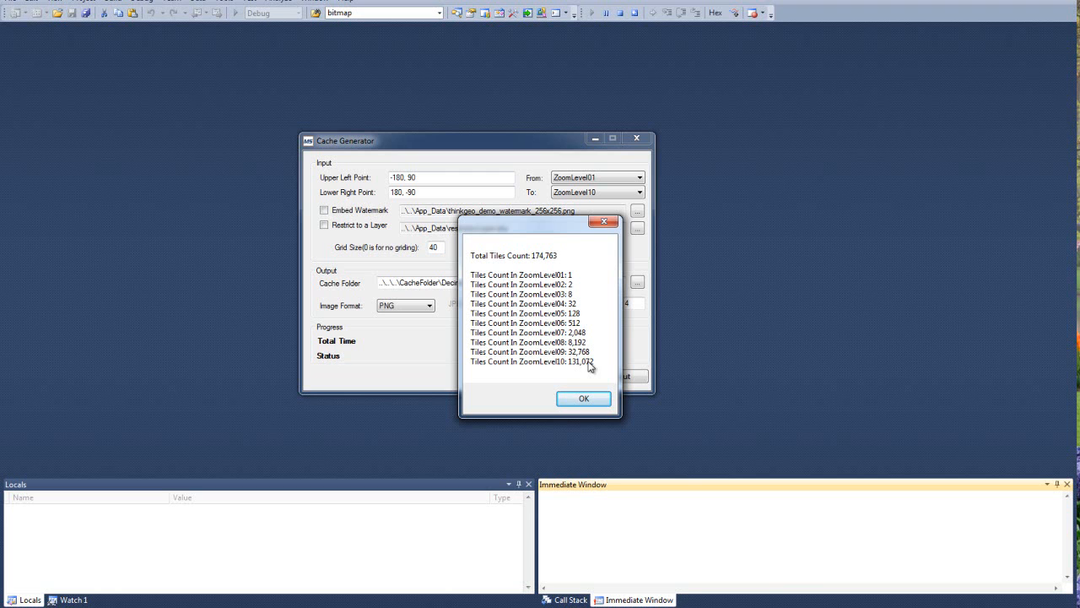
mouse_move(595, 346)
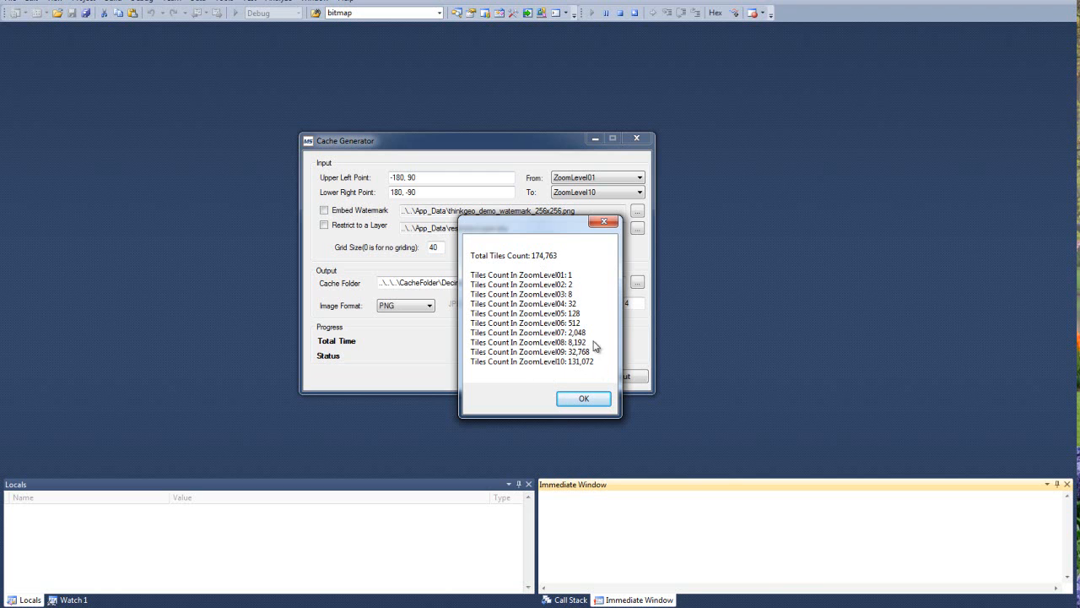
mouse_move(586, 351)
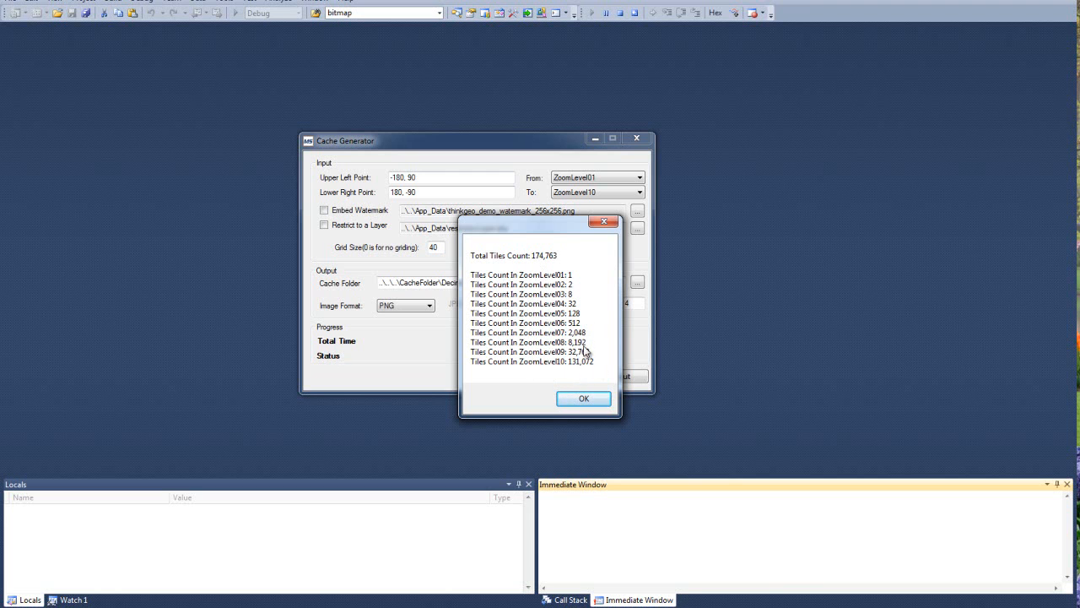
Close the 174,763-tile preview for ZoomLevel01–10 with OK
click(584, 397)
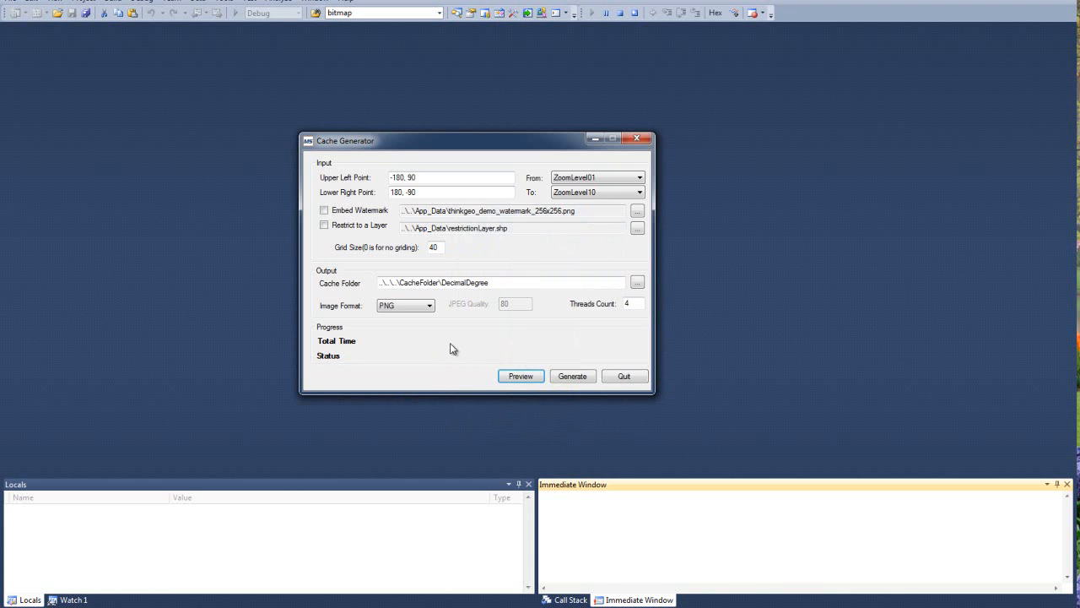
Set the end level to ZoomLevel20 and preview the 183,251,937,963-tile total, then close it
click(639, 192)
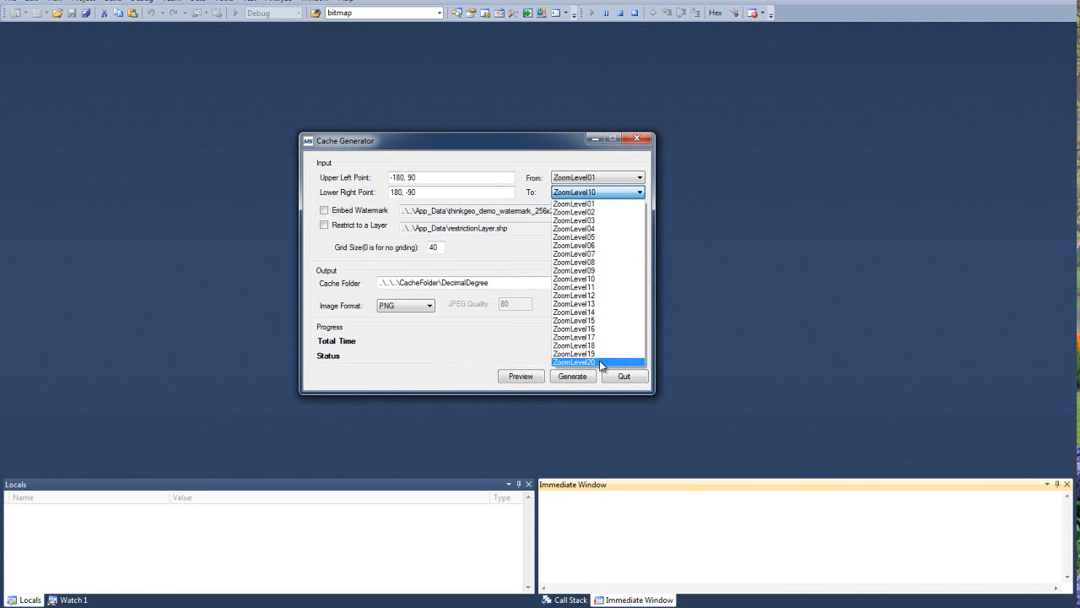
click(575, 362)
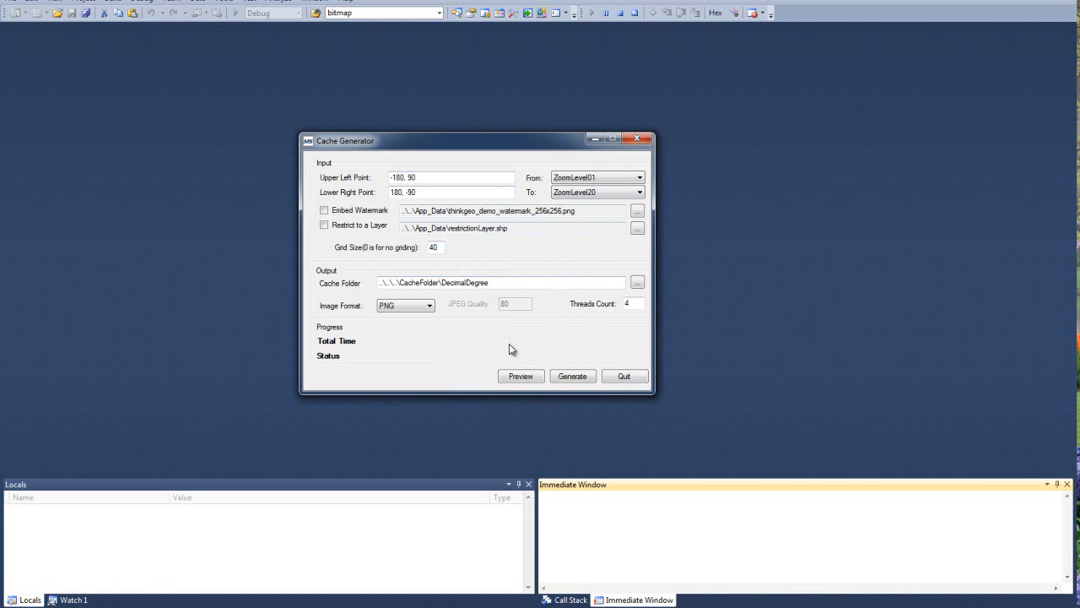
click(521, 376)
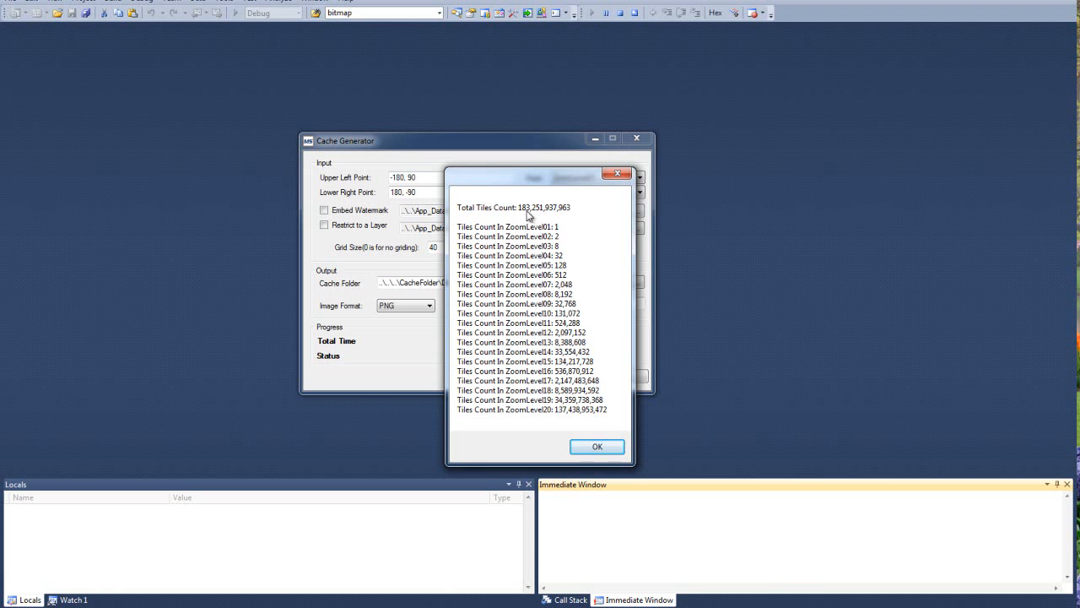
mouse_move(582, 319)
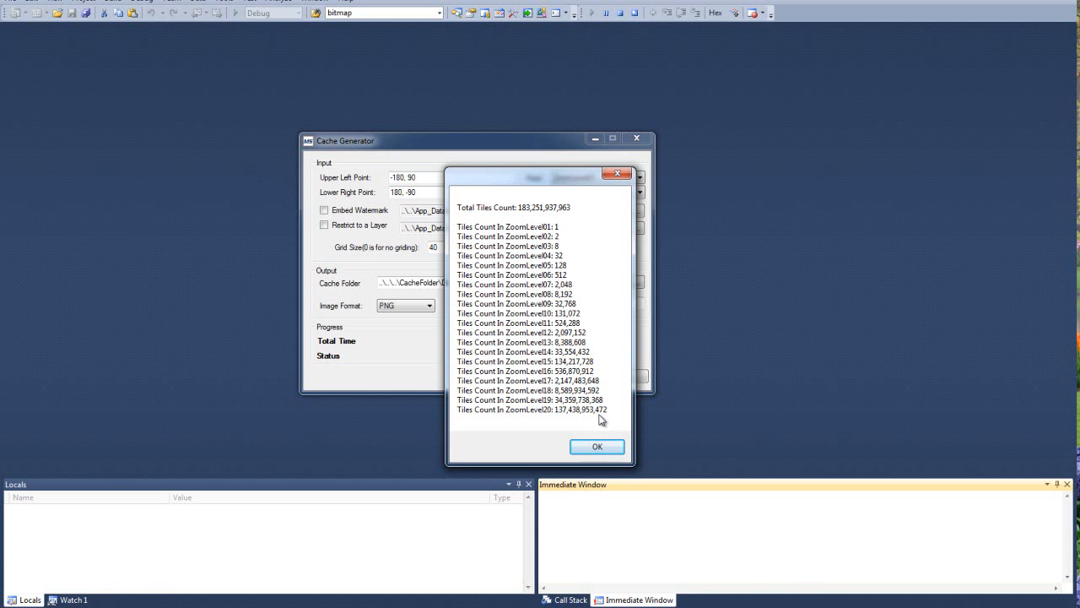
click(597, 446)
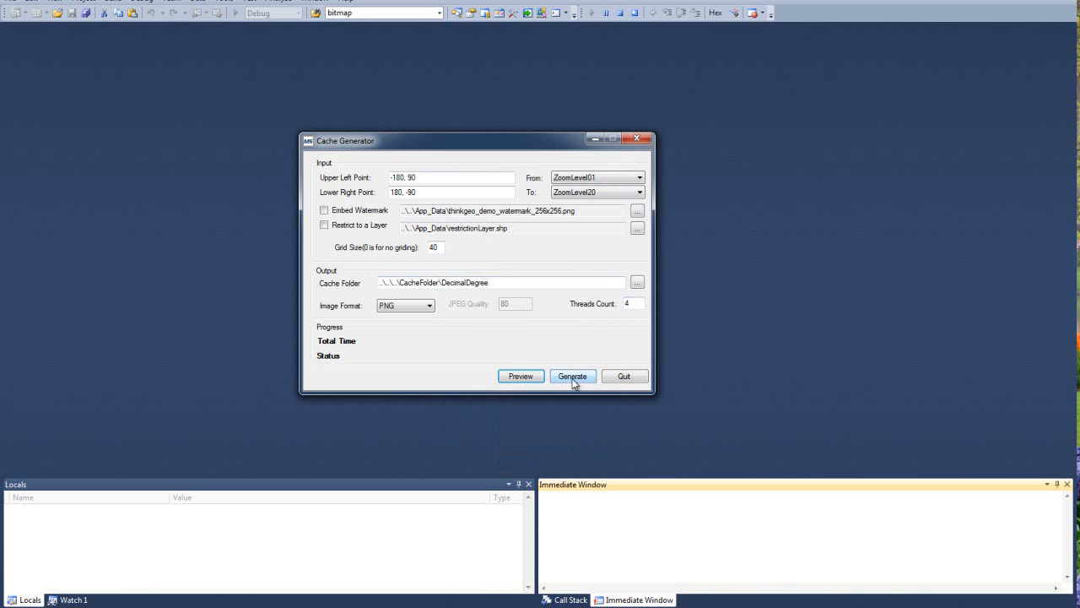
Generate the ZoomLevel01–20 tile cache, then quit after about 15,400 tiles
click(572, 375)
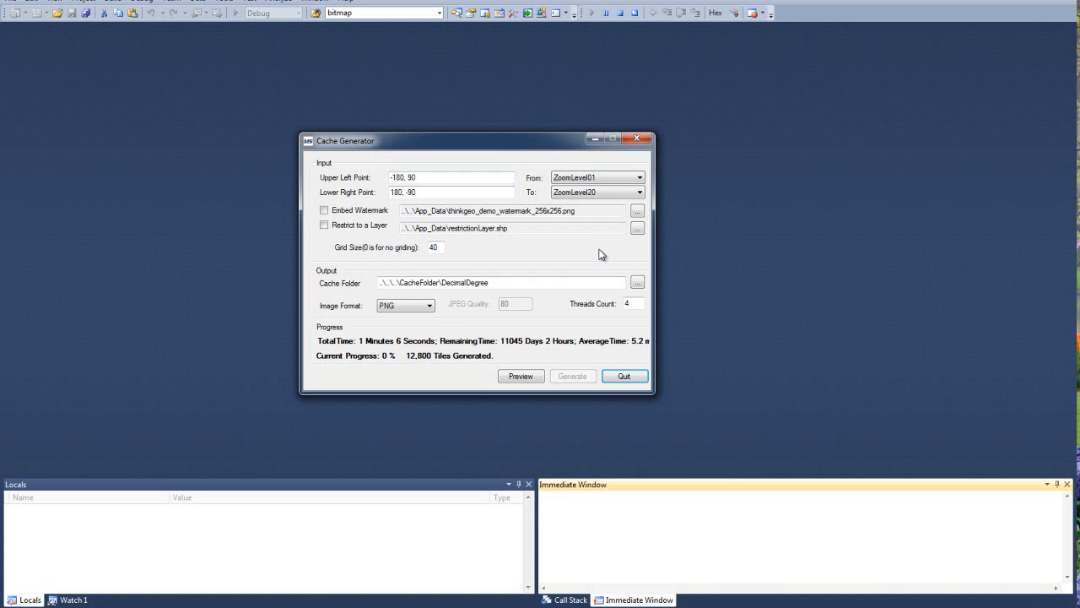
mouse_move(540, 261)
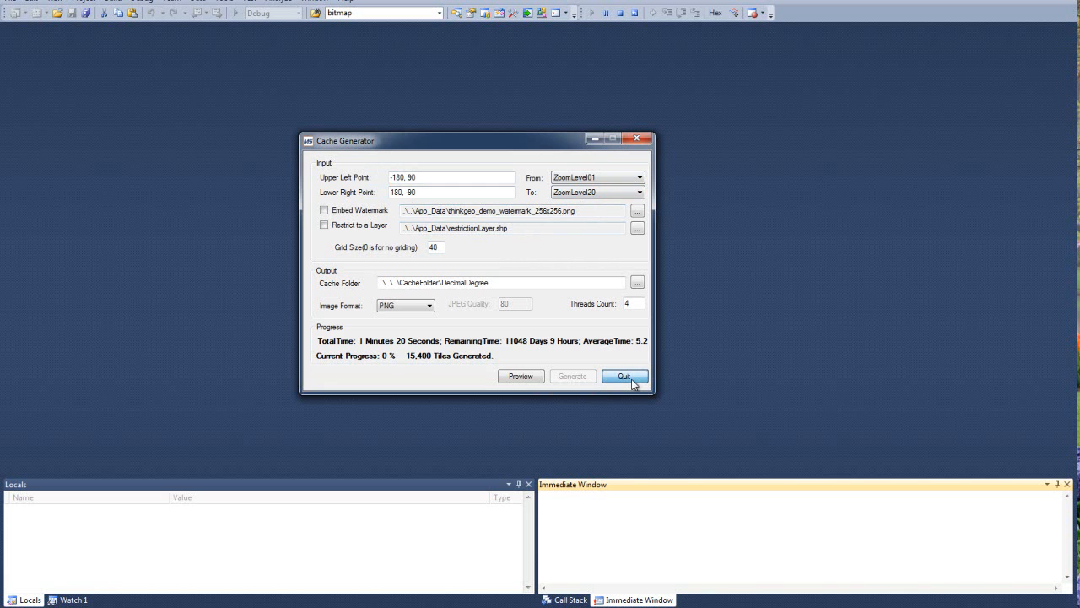
click(624, 376)
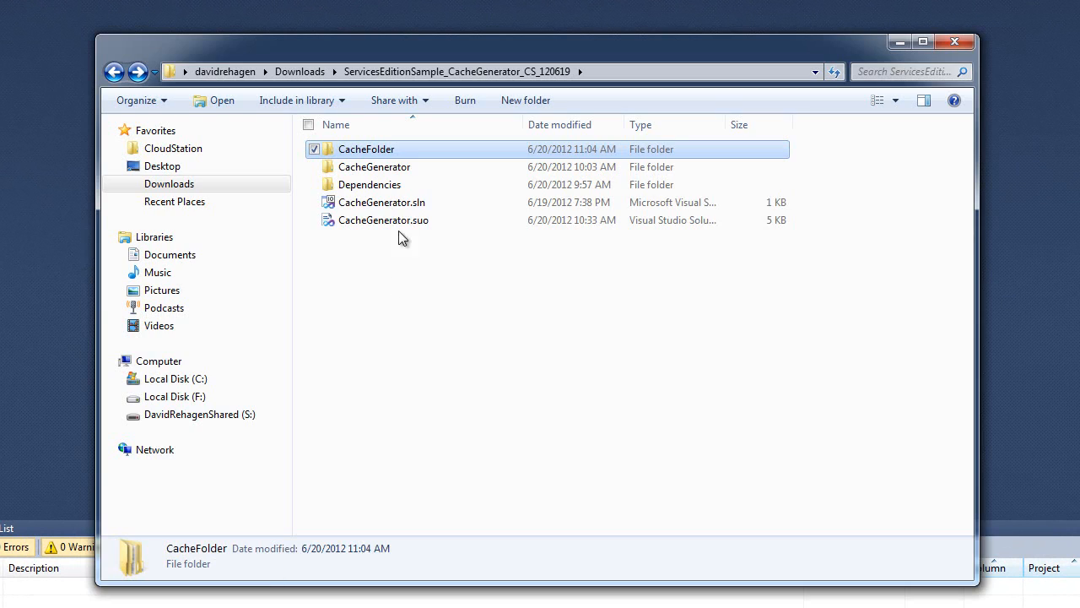
mouse_move(414, 160)
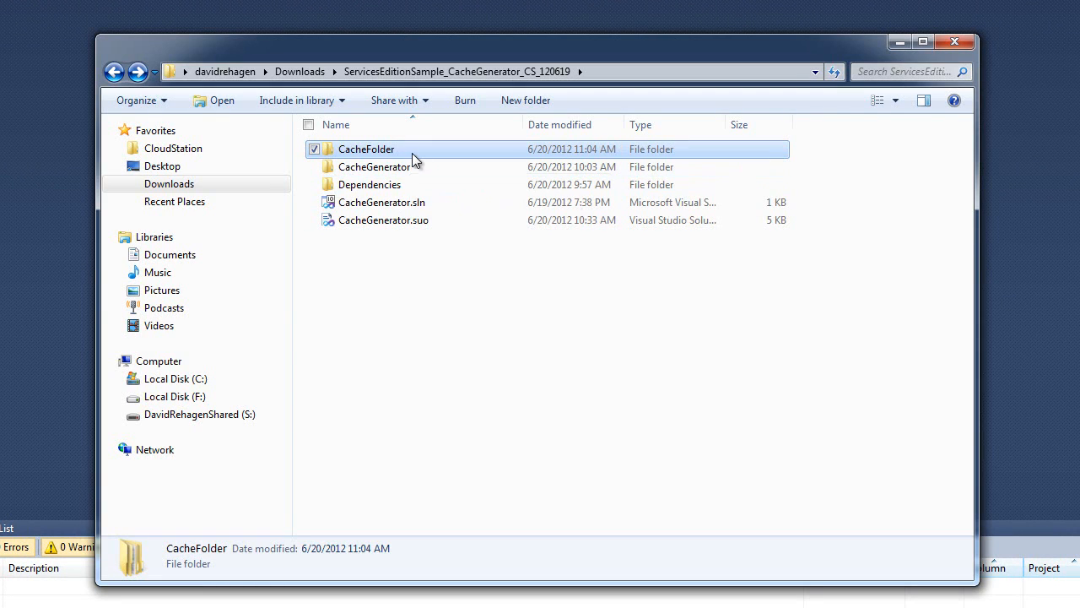
Browse CacheFolder, DecimalDegree and the scale folders' PNG tiles, then return to CacheFolder
double_click(366, 149)
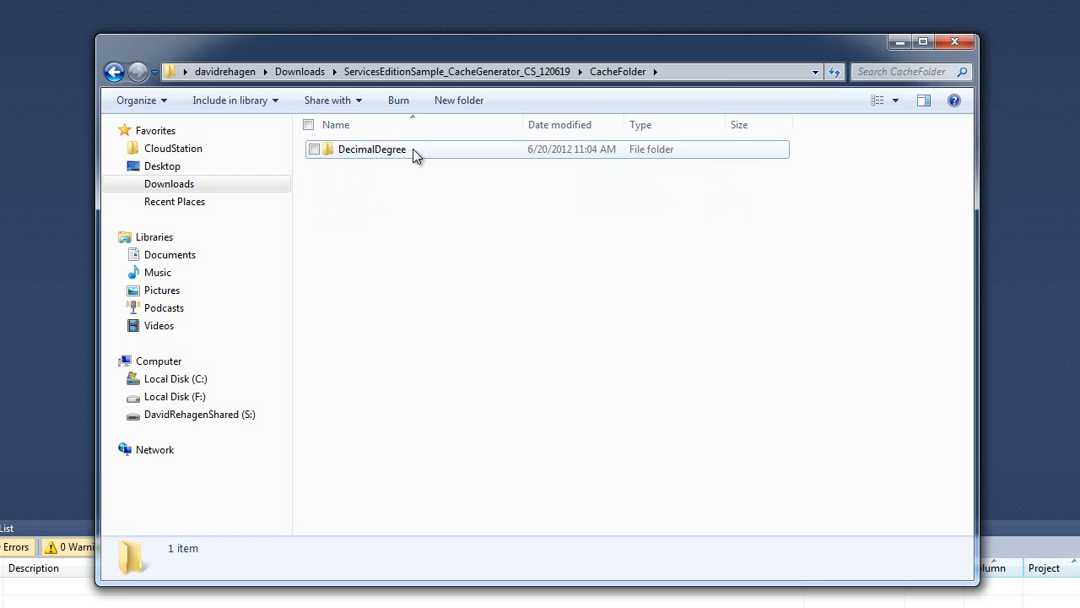
double_click(371, 149)
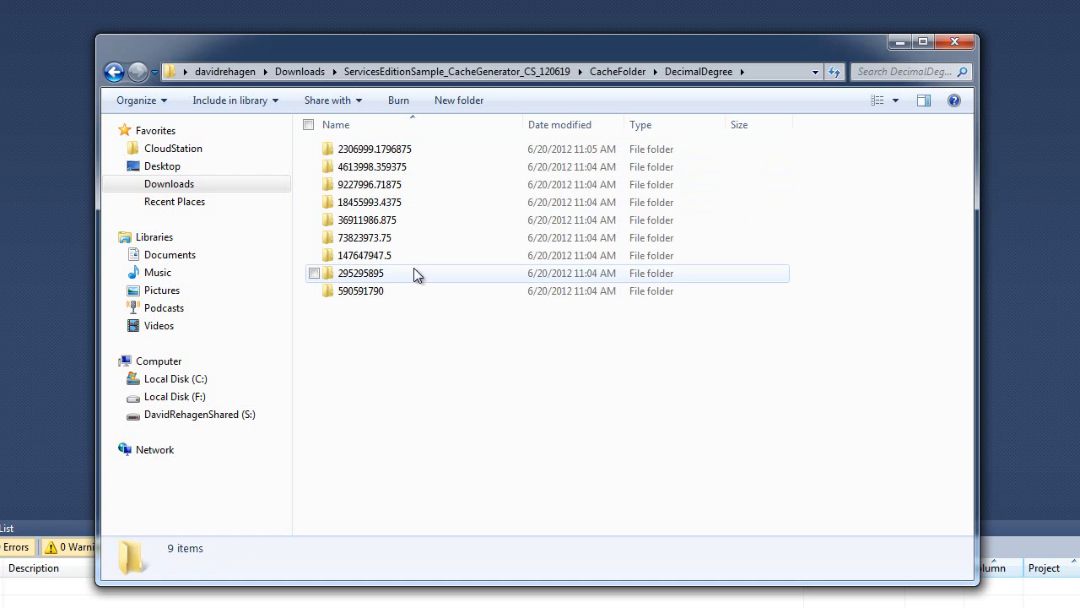
double_click(360, 291)
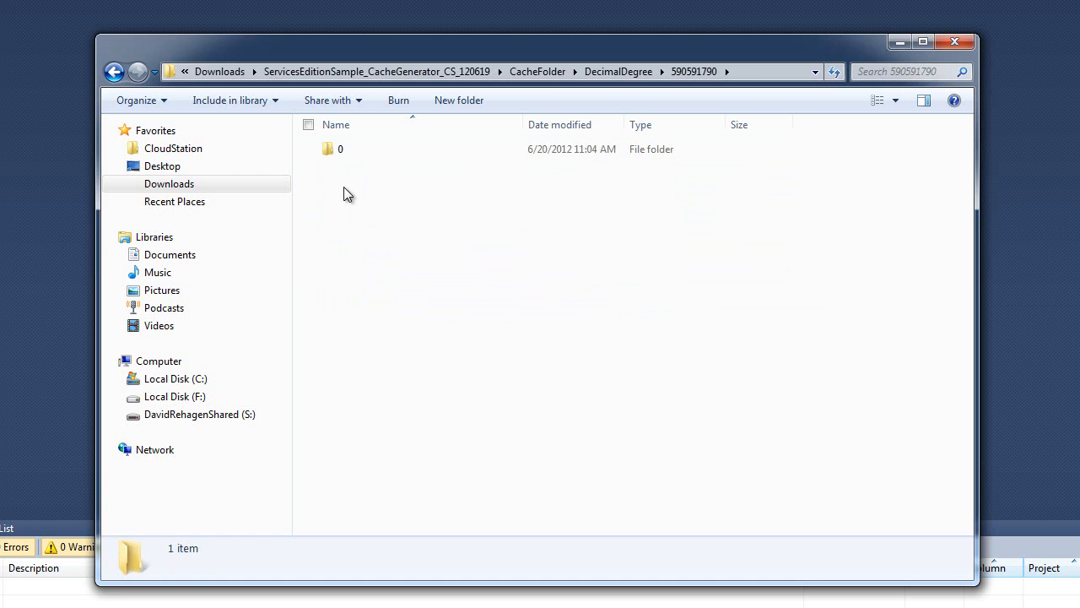
double_click(327, 148)
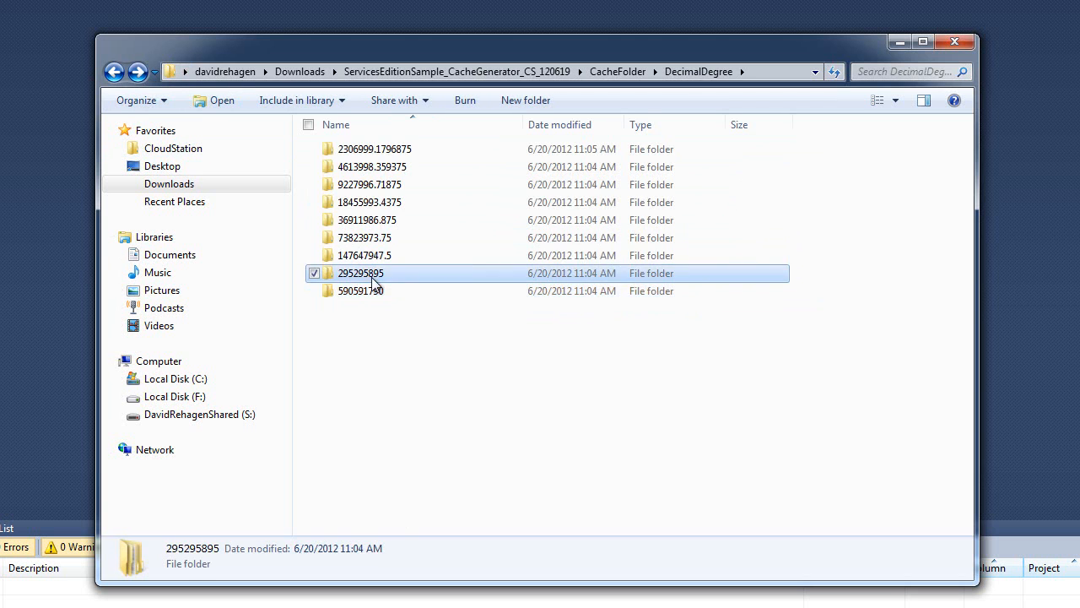
double_click(360, 273)
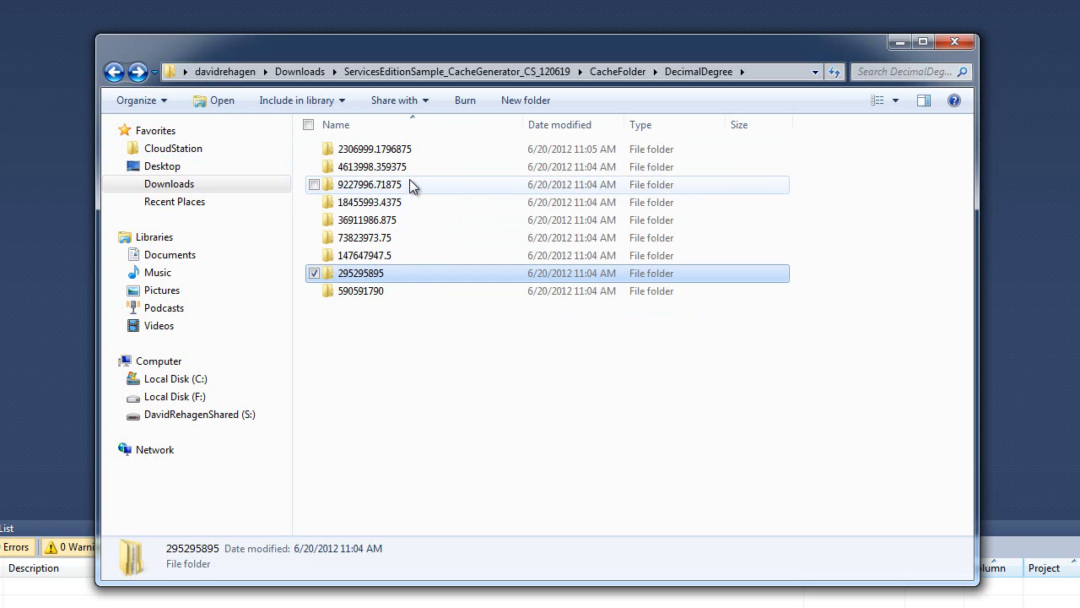
double_click(368, 184)
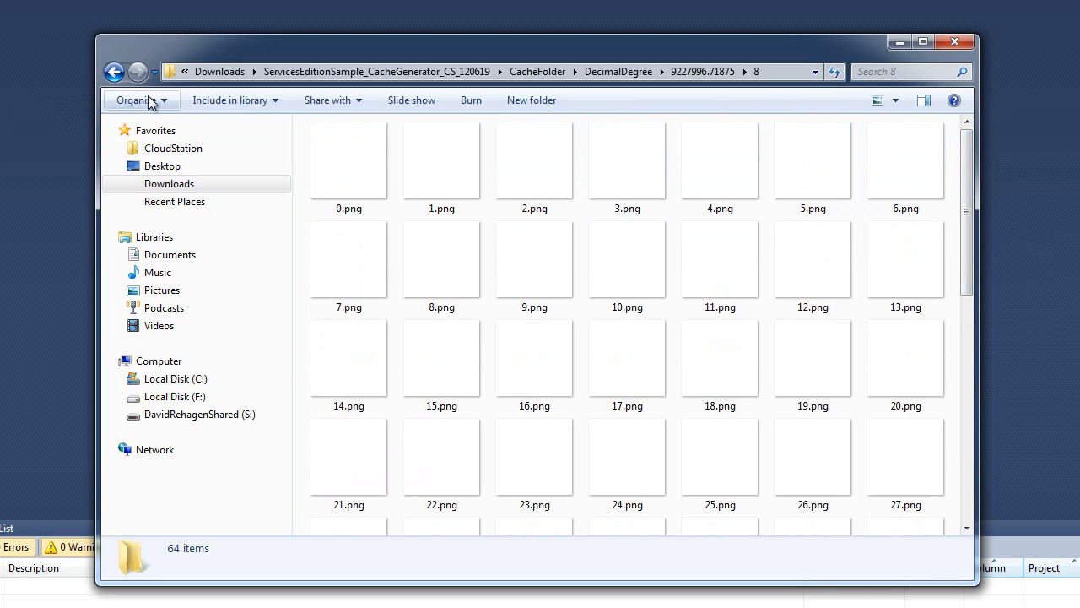
click(114, 71)
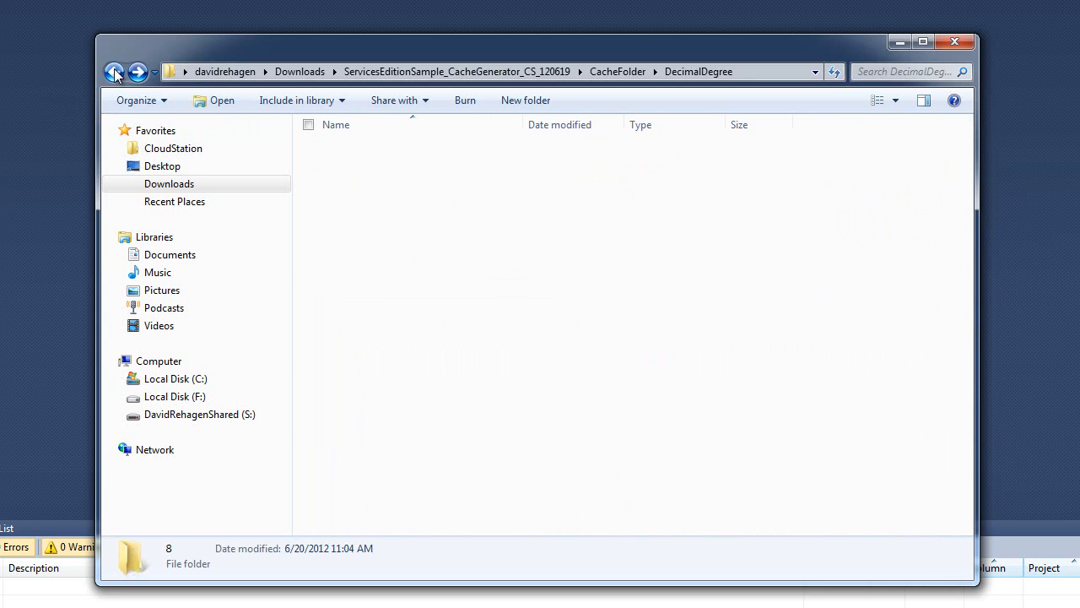
click(114, 72)
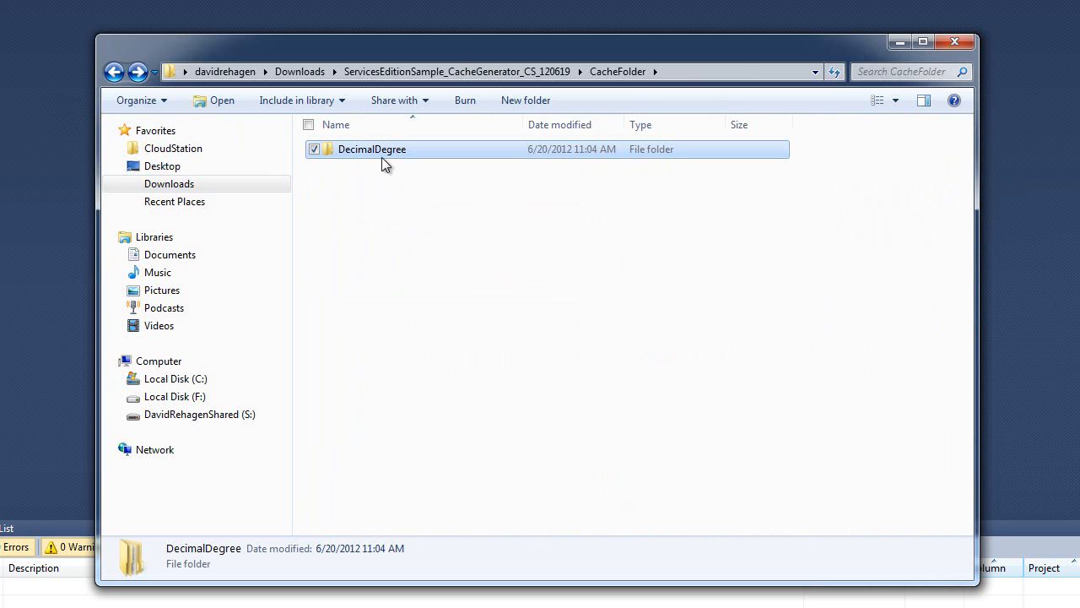
Permanently delete the DecimalDegree folder with Shift+Delete and confirm with Yes
key(Delete)
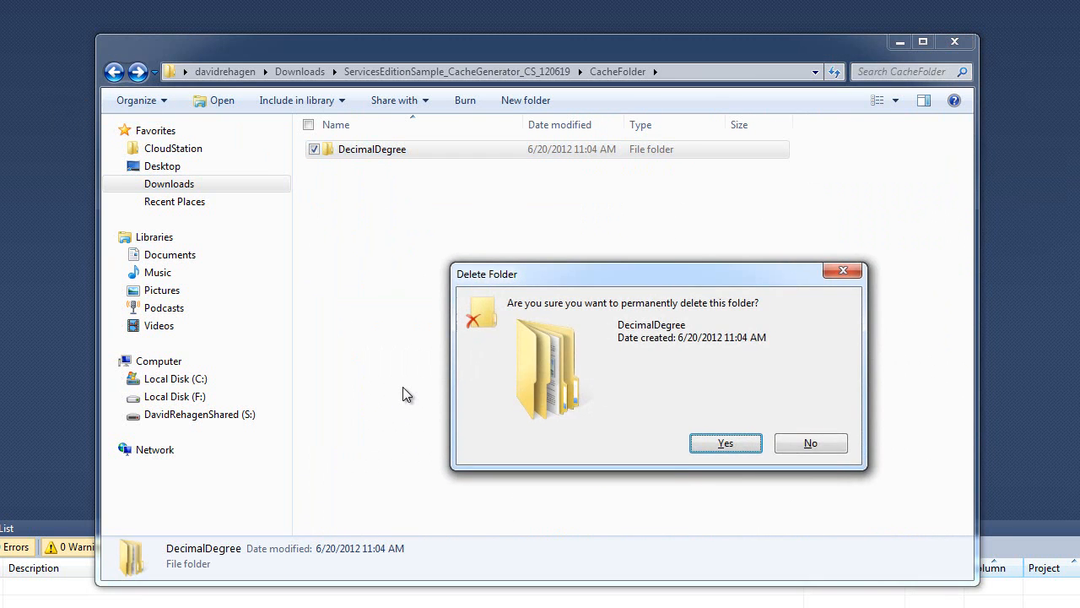
click(725, 443)
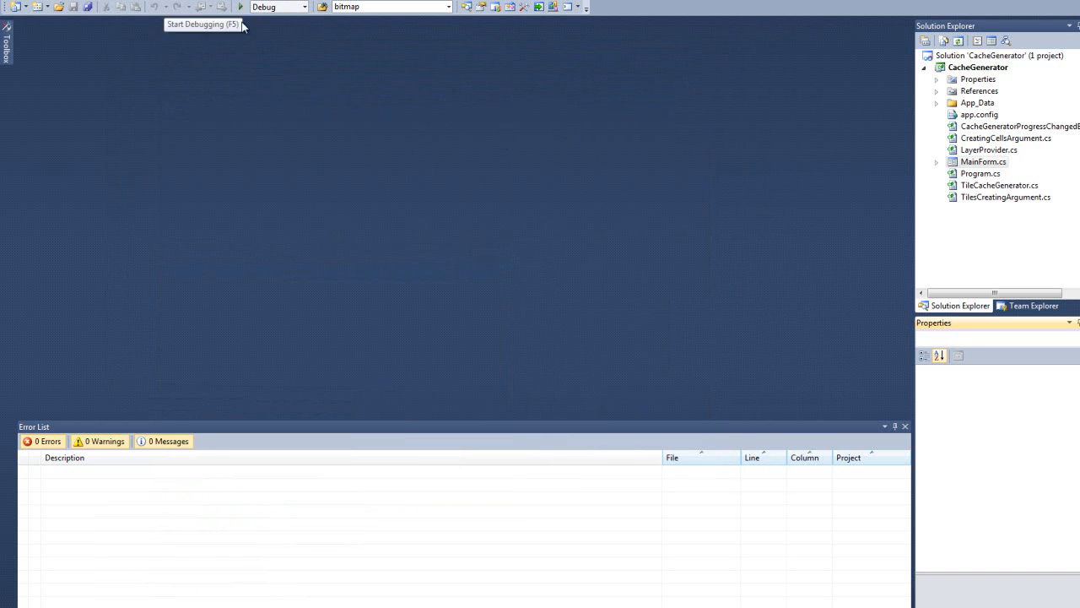
Relaunch Cache Generator, set the end level to ZoomLevel10, and preview 174,763 tiles
click(240, 7)
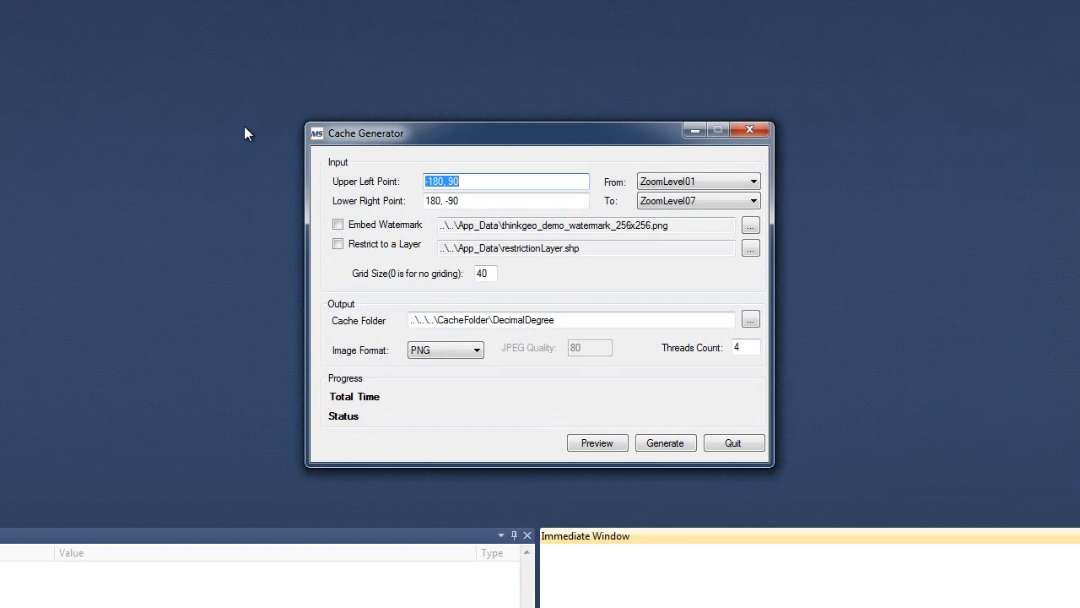
mouse_move(331, 274)
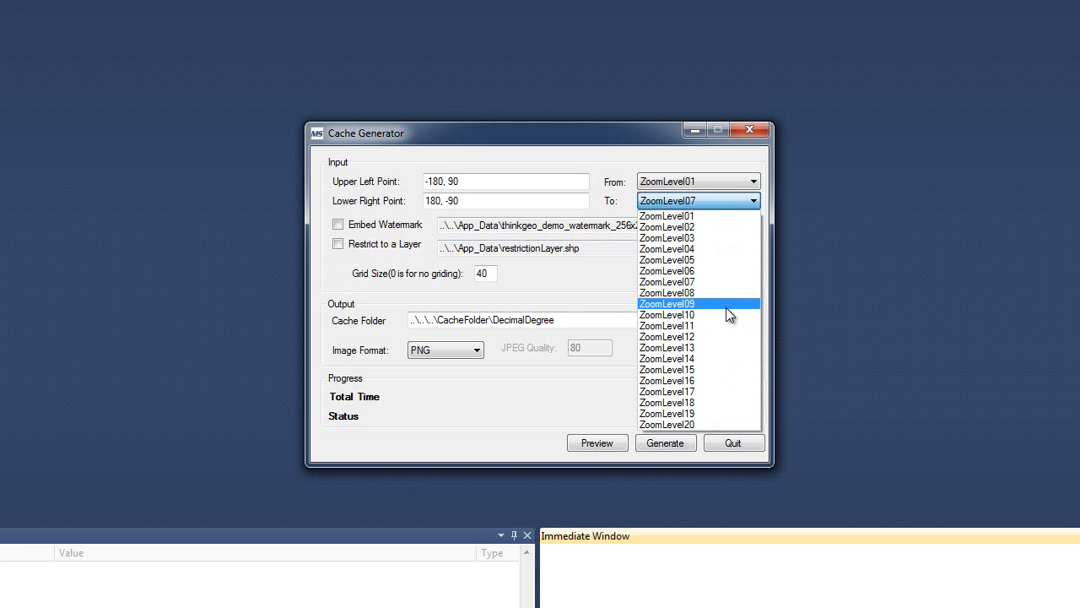
click(666, 314)
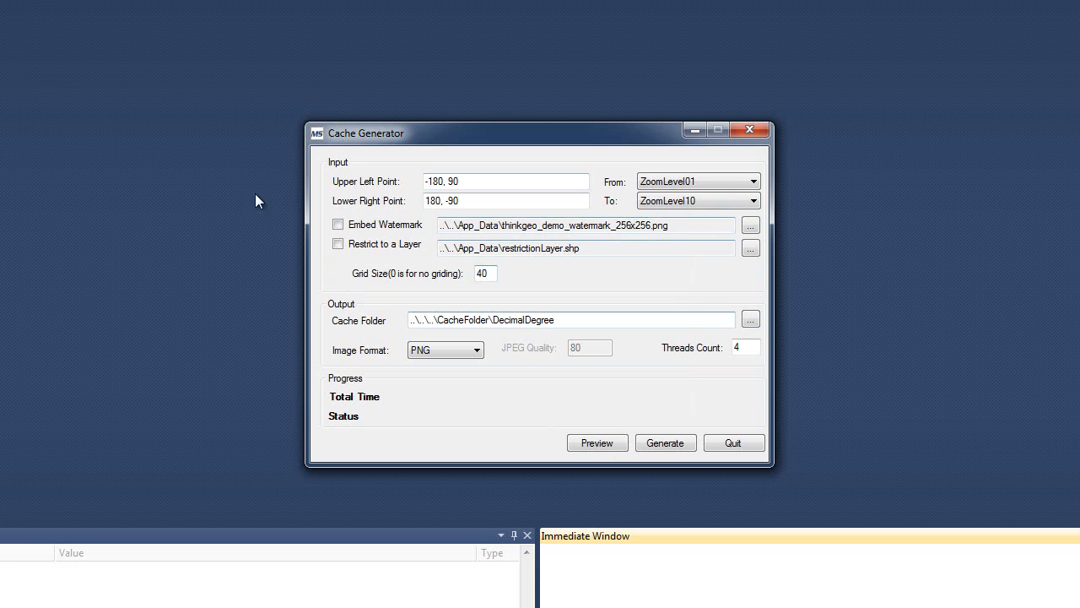
click(597, 443)
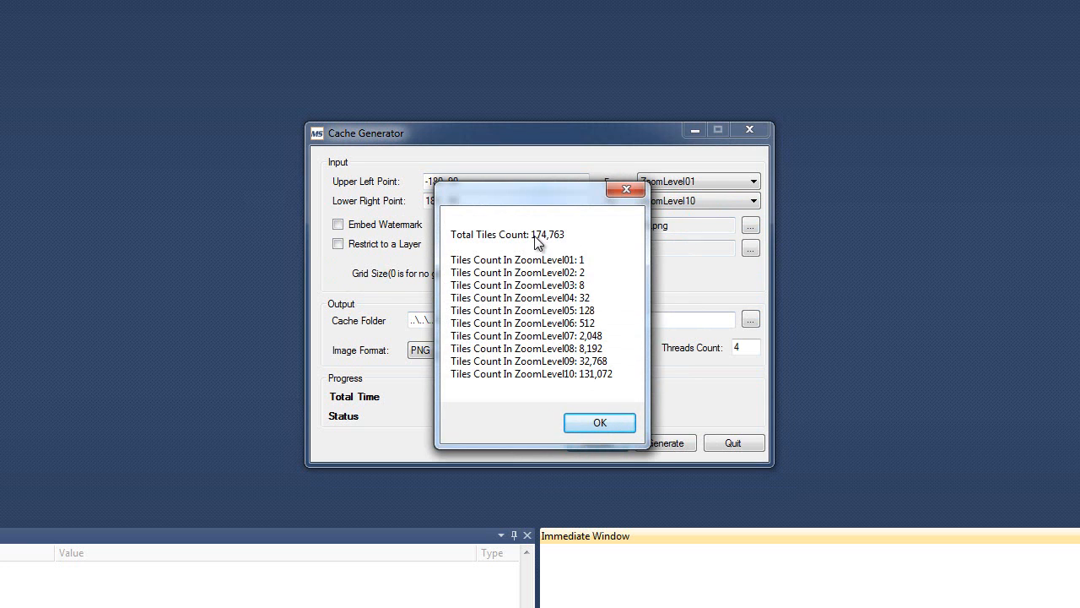
Enable Restrict to a Layer and preview the reduced 43,155-tile total, then close it
click(600, 422)
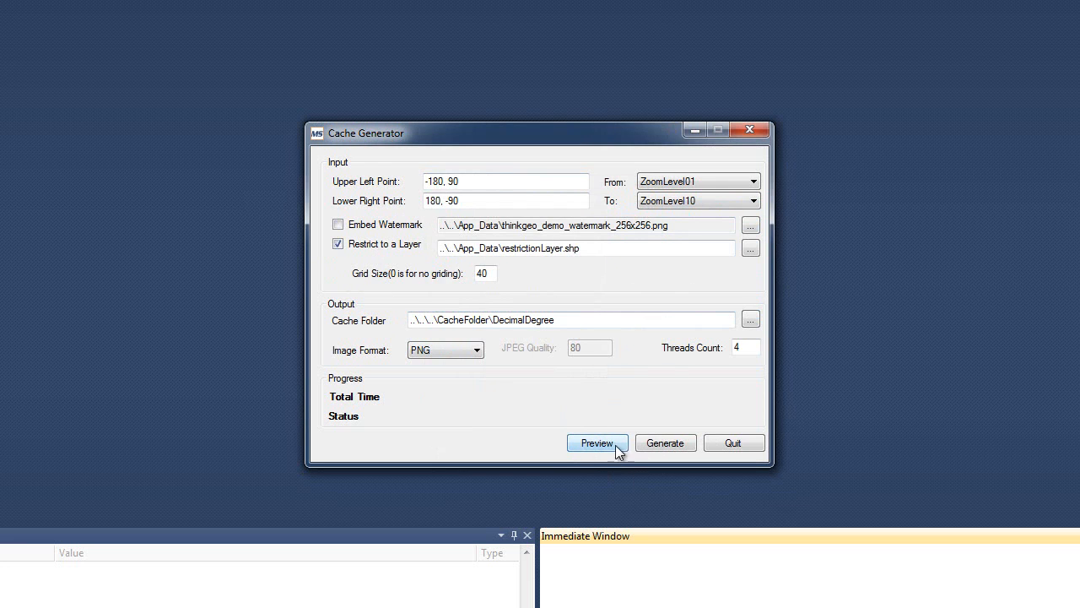
click(596, 442)
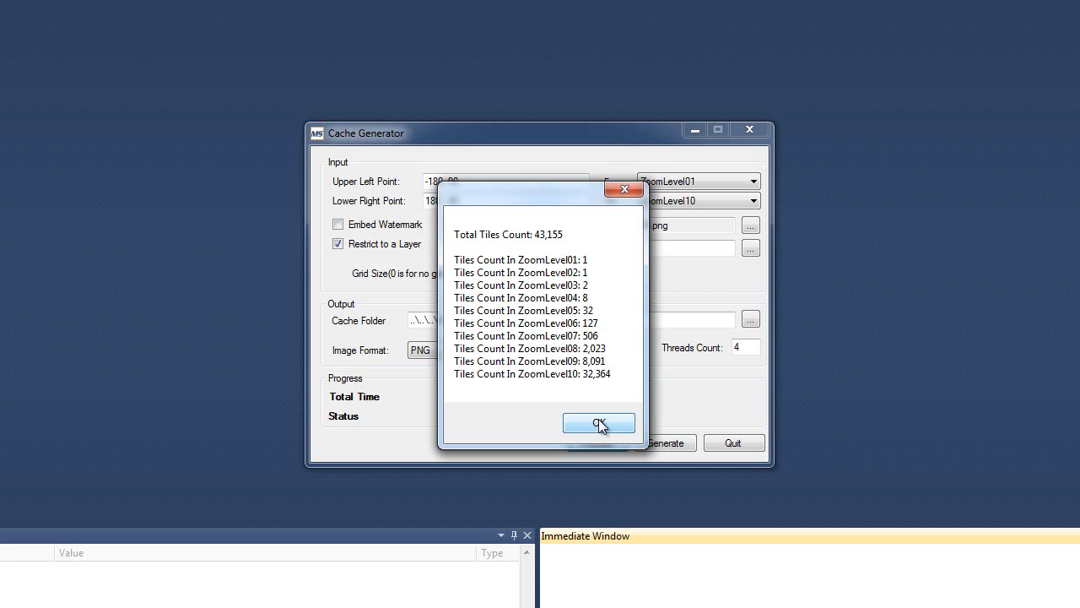
mouse_move(547, 278)
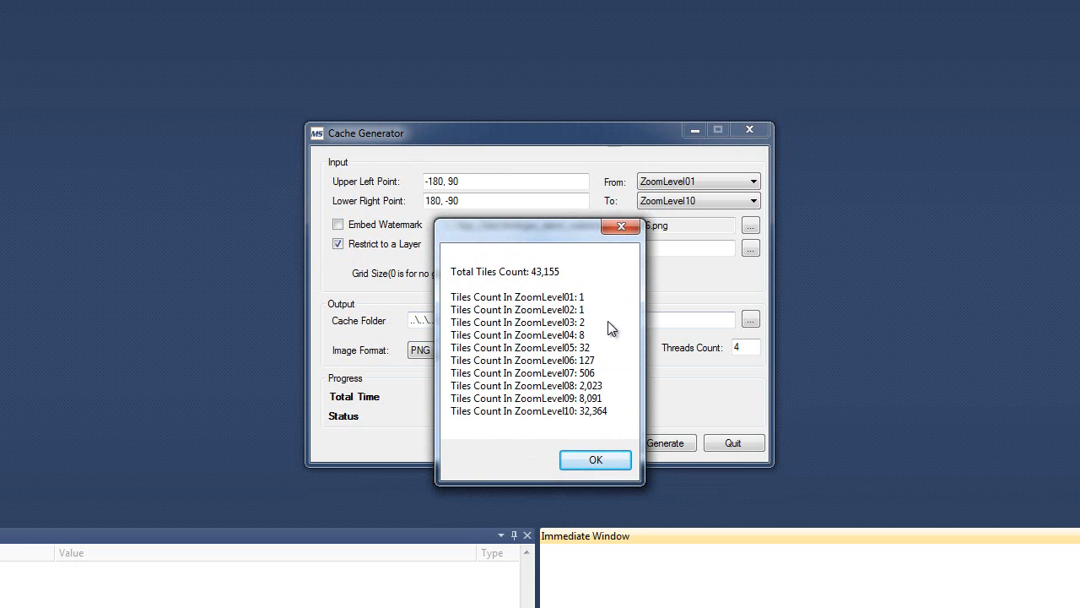
click(595, 459)
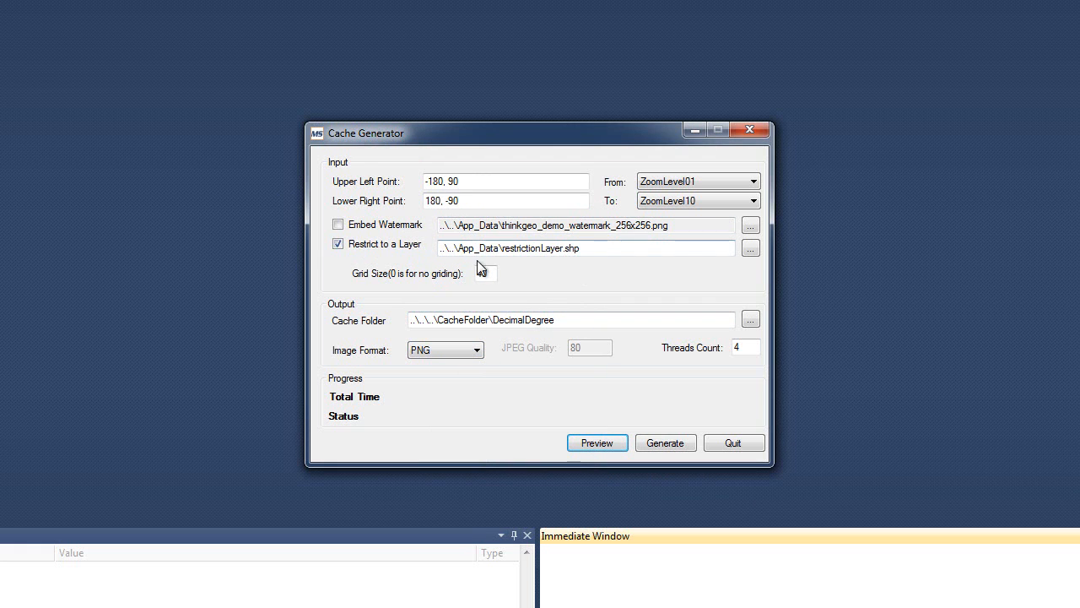
Start at ZoomLevel20 and compare 33,935,544,068 restricted versus 137,438,953,472 unrestricted tiles
text(40)
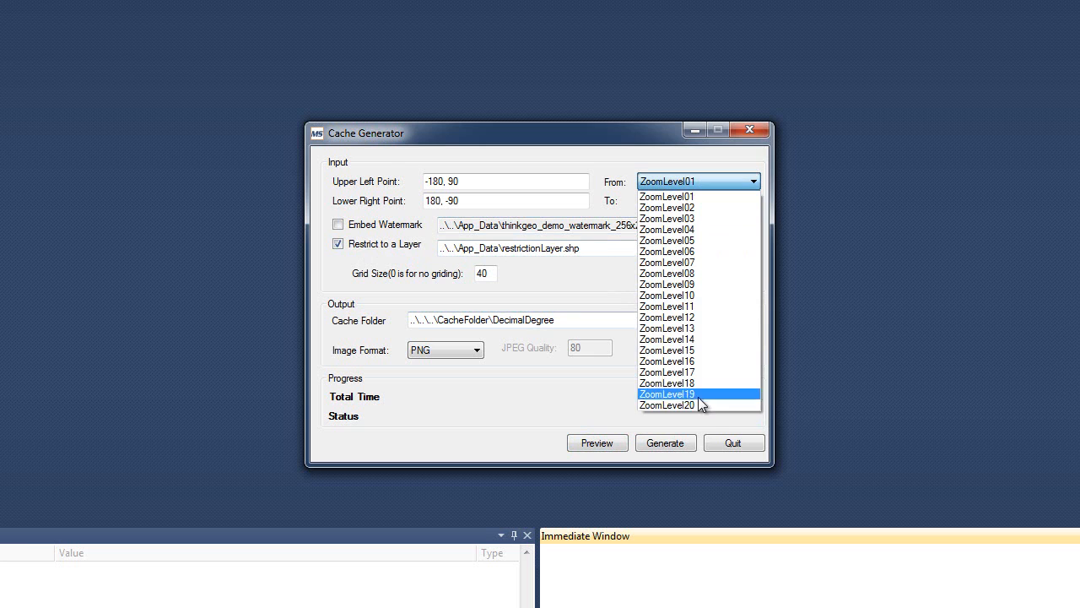
click(667, 405)
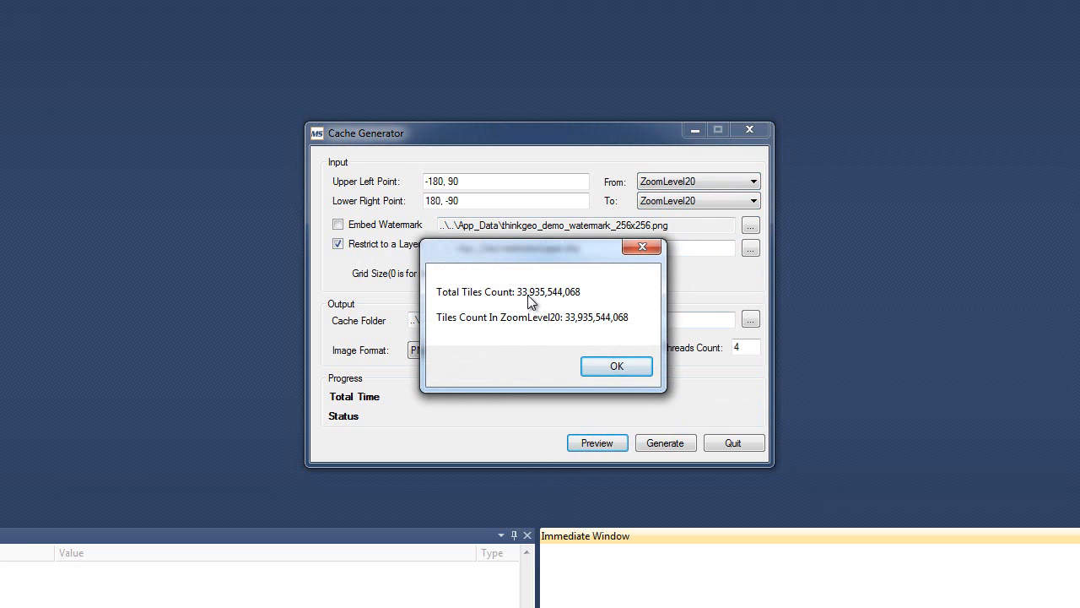
mouse_move(577, 298)
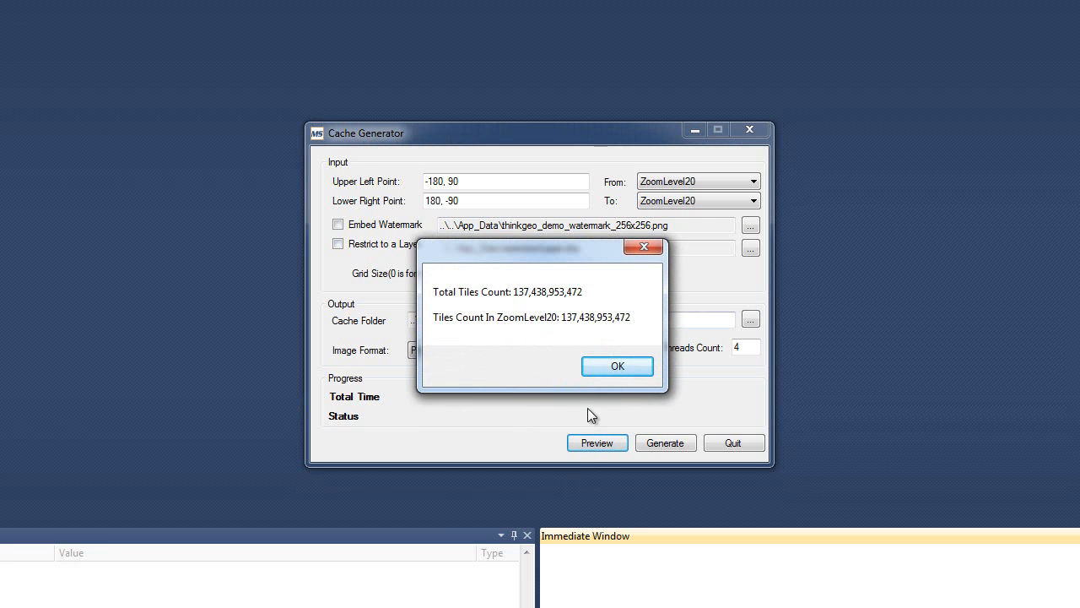
click(617, 365)
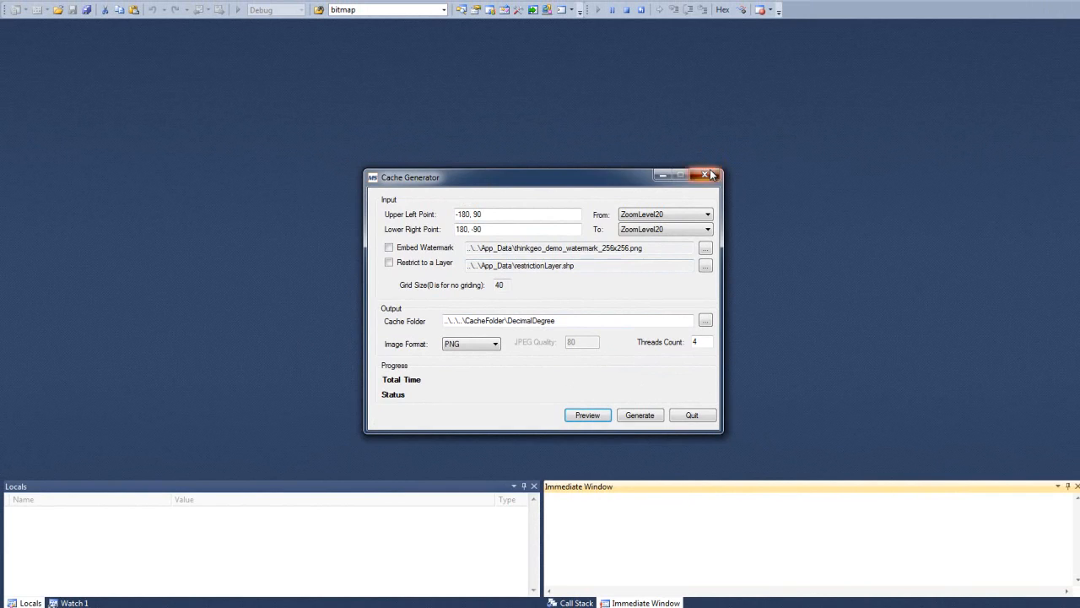
Close the Cache Generator app, then read MainForm.cs through its form-load handler
click(706, 176)
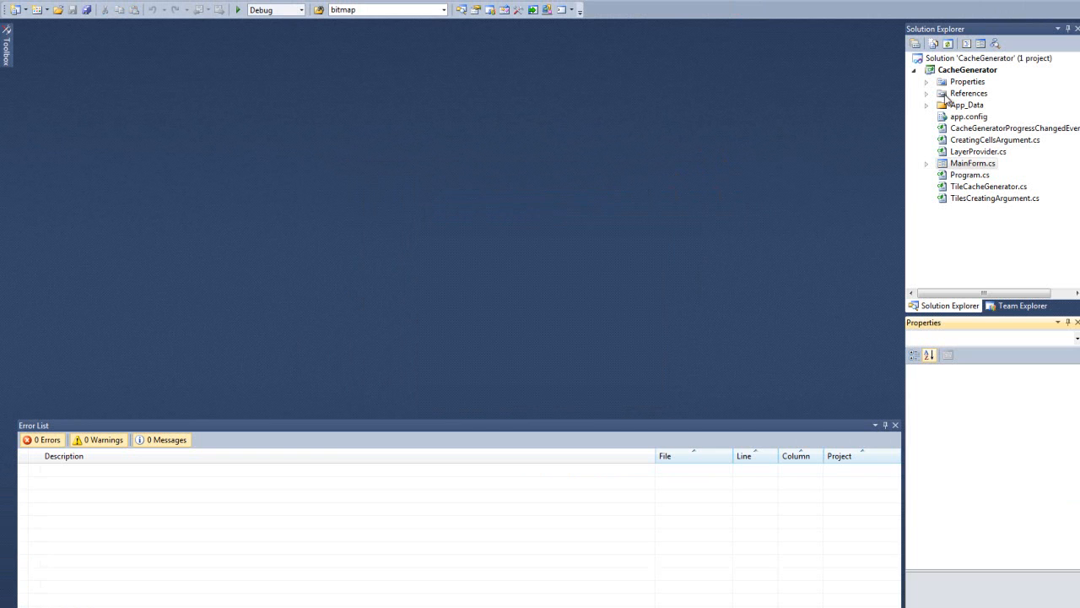
mouse_move(779, 146)
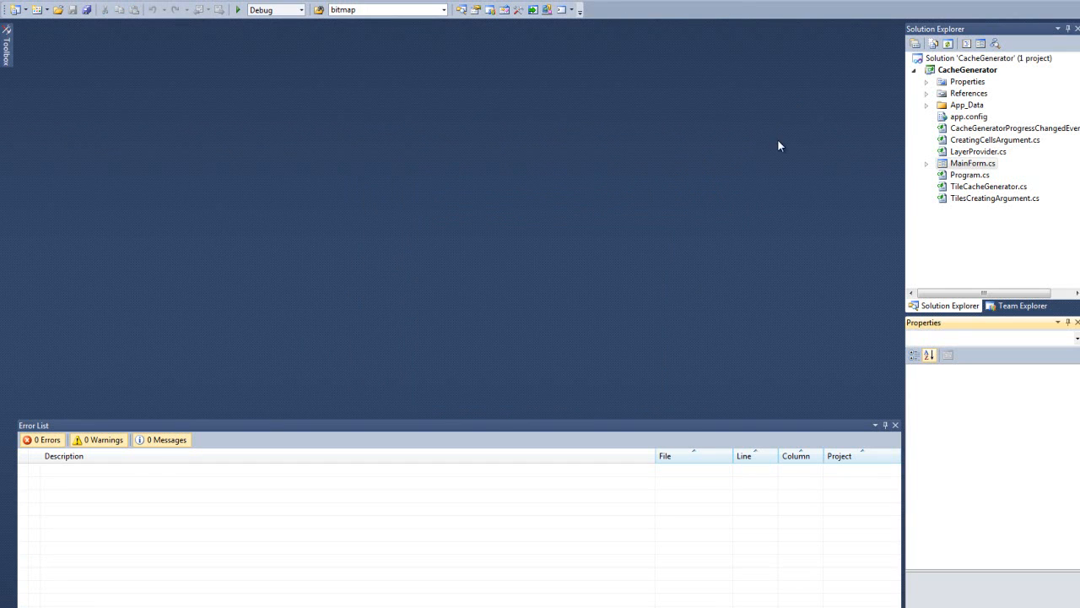
mouse_move(1004, 168)
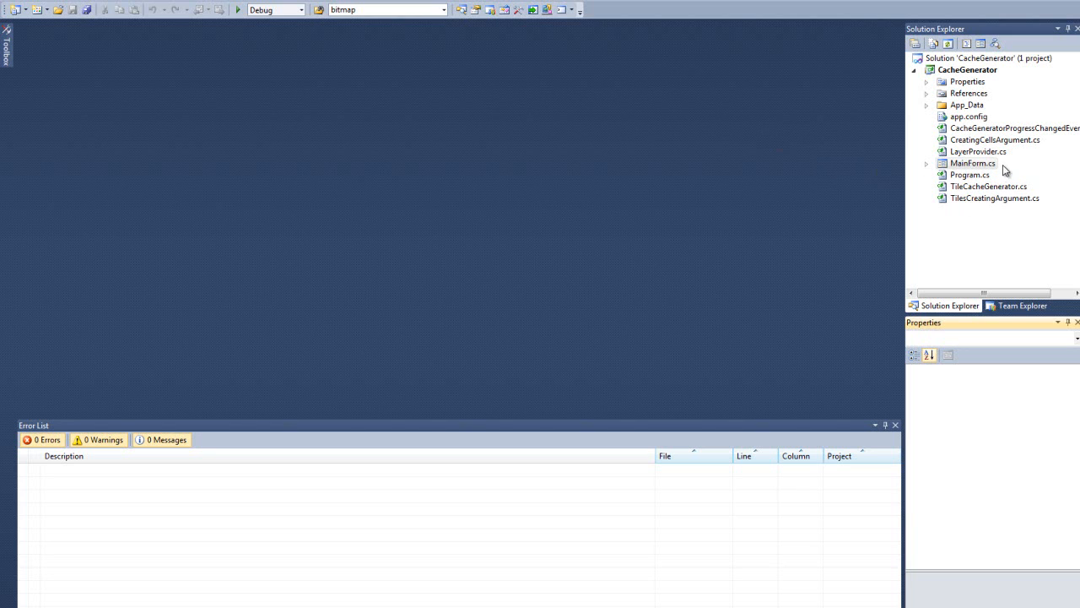
mouse_move(963, 169)
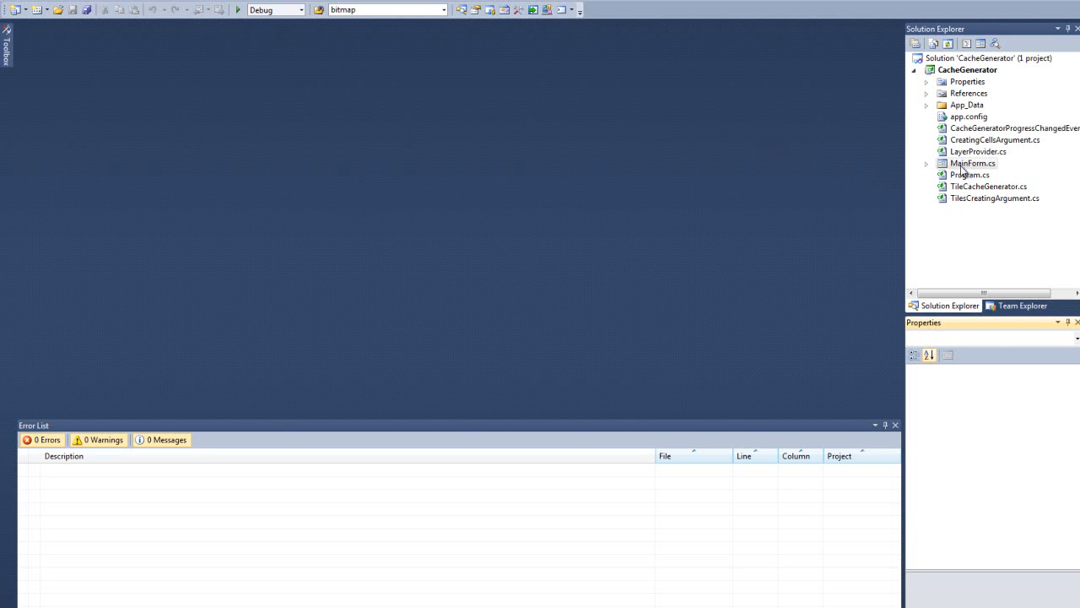
double_click(973, 163)
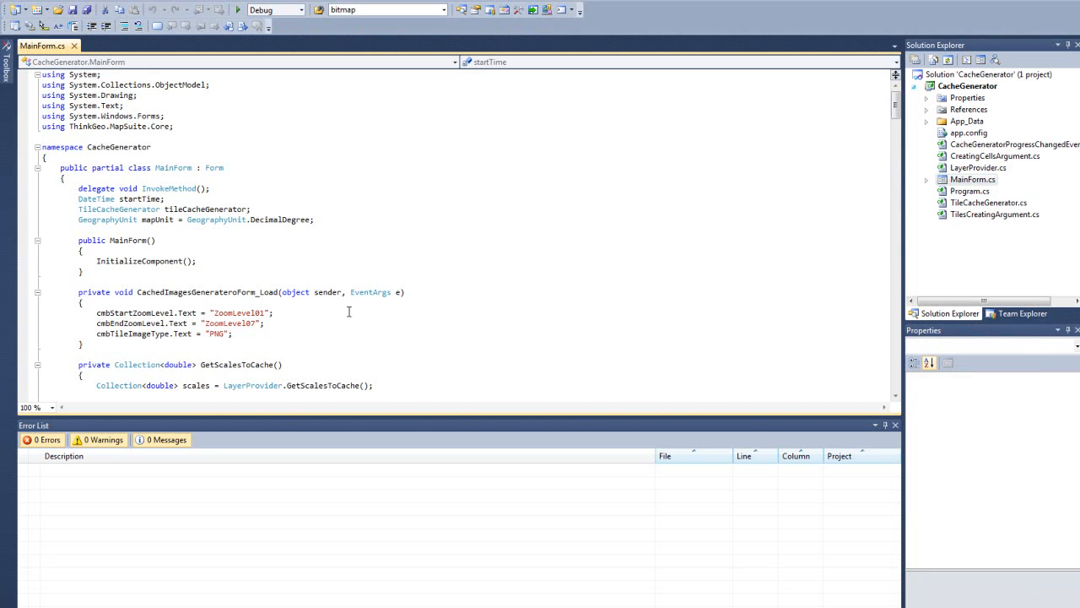
scroll(down, 3)
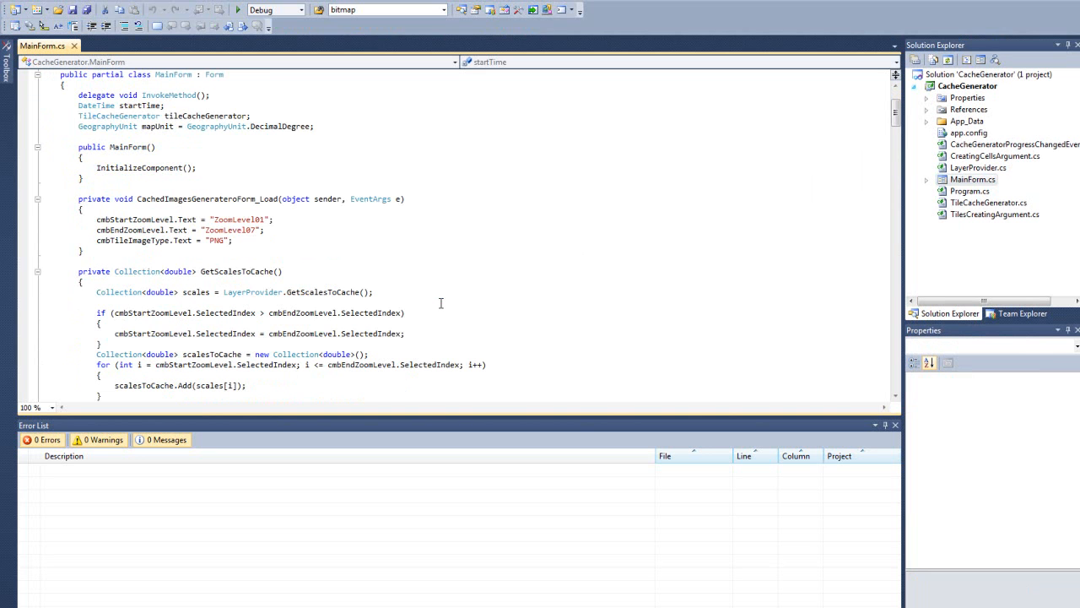
scroll(down, 3)
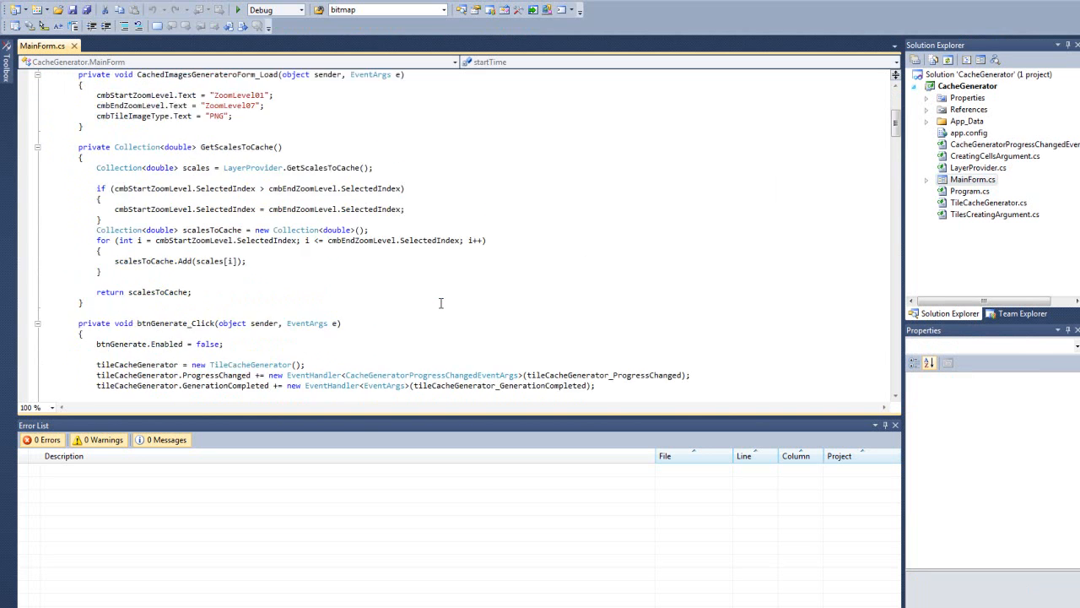
scroll(down, 3)
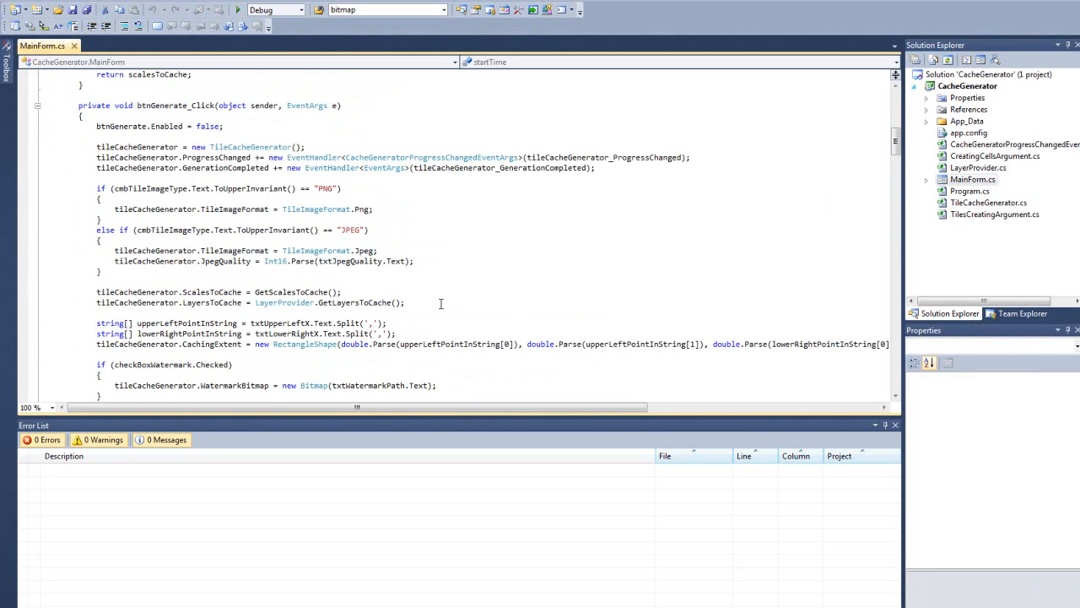
scroll(down, 3)
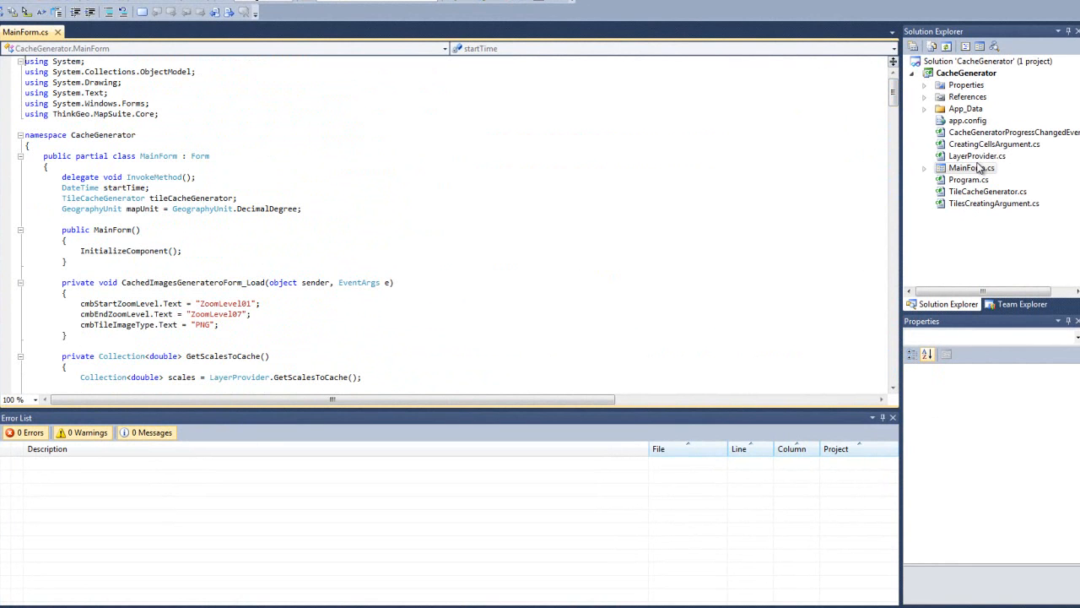
mouse_move(999, 161)
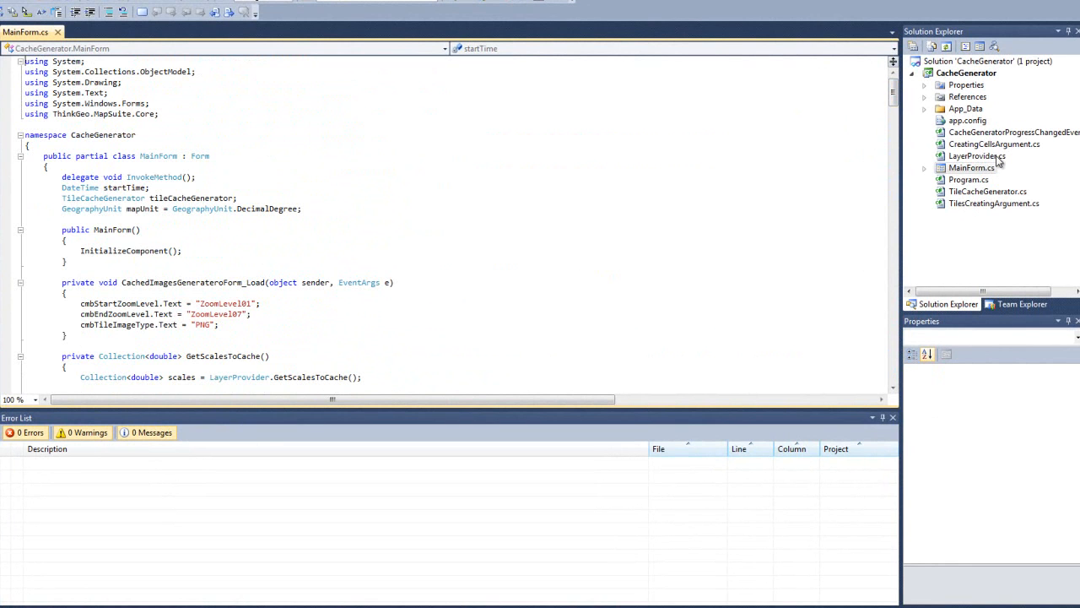
Open LayerProvider.cs to view GetLayersToCache loading the cntry02 shapefile
double_click(977, 156)
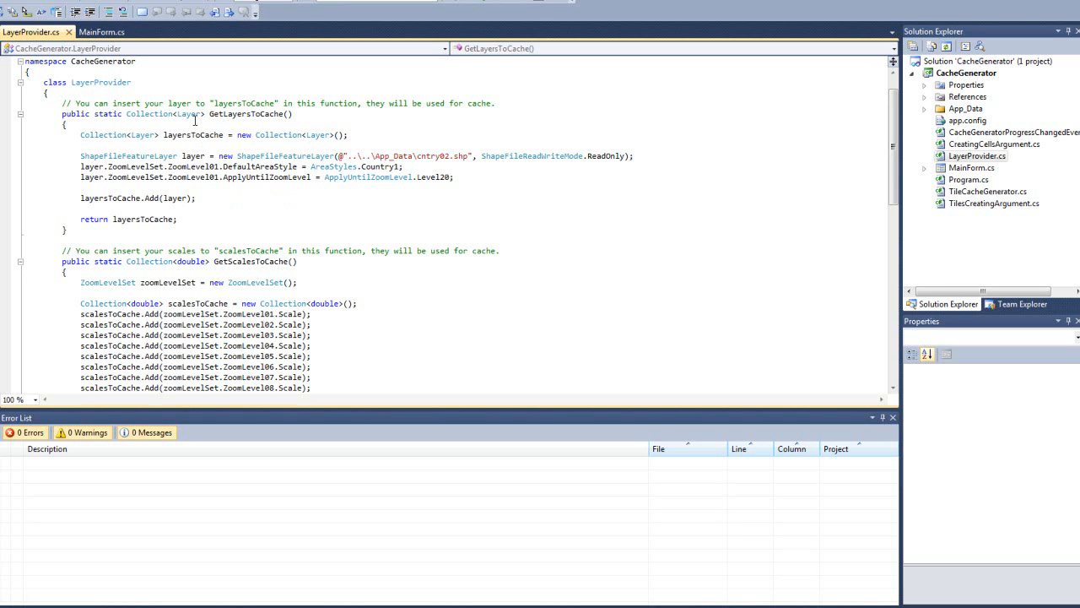
mouse_move(548, 180)
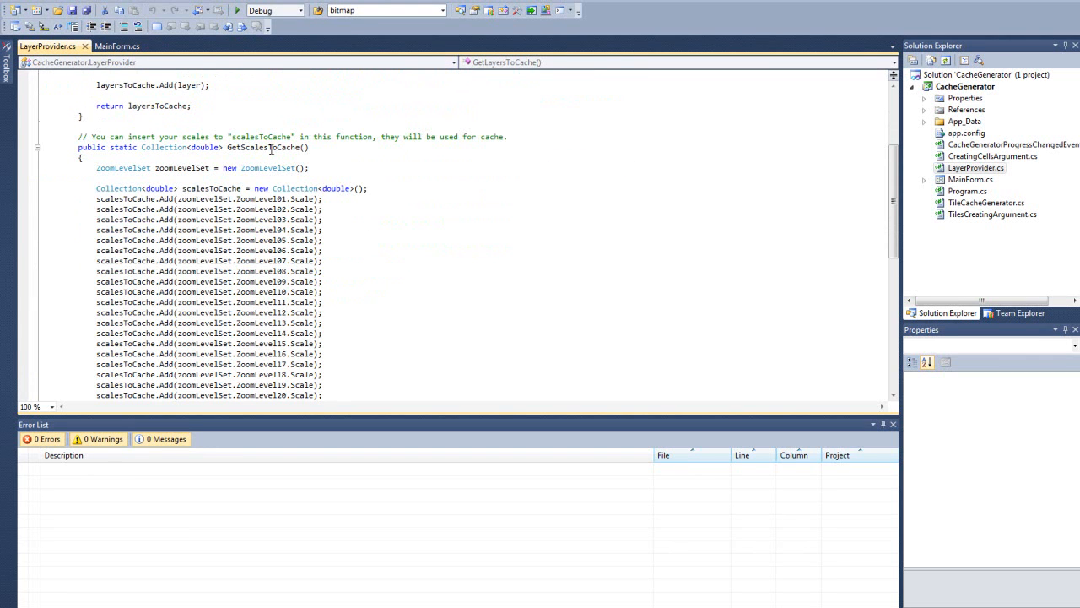
Read the ZoomLevel01–20 scales in GetScalesToCache, then select TileCacheGenerator.cs
scroll(down, 3)
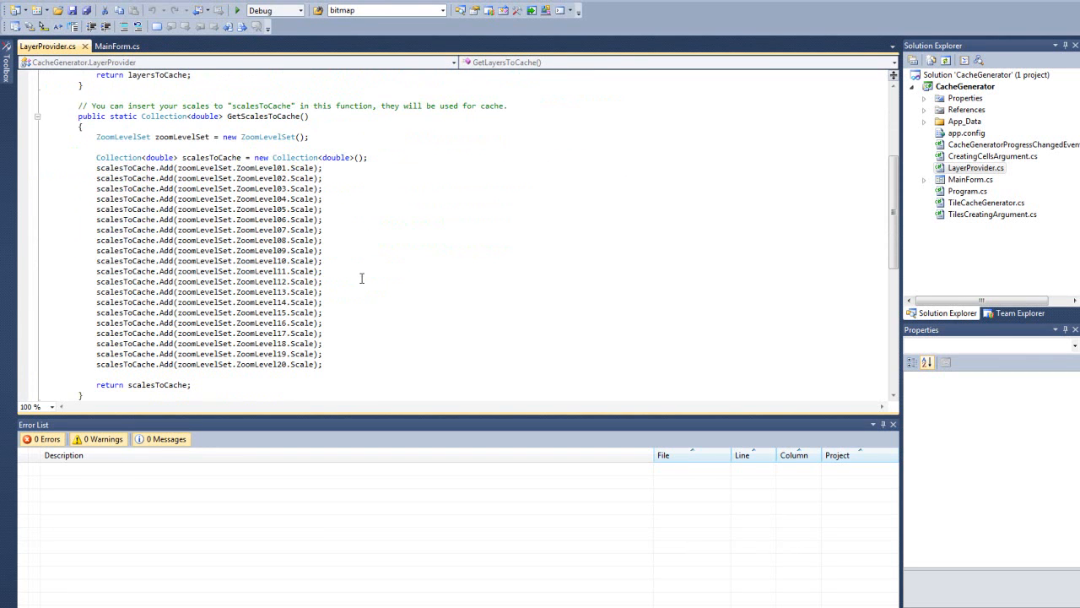
mouse_move(143, 190)
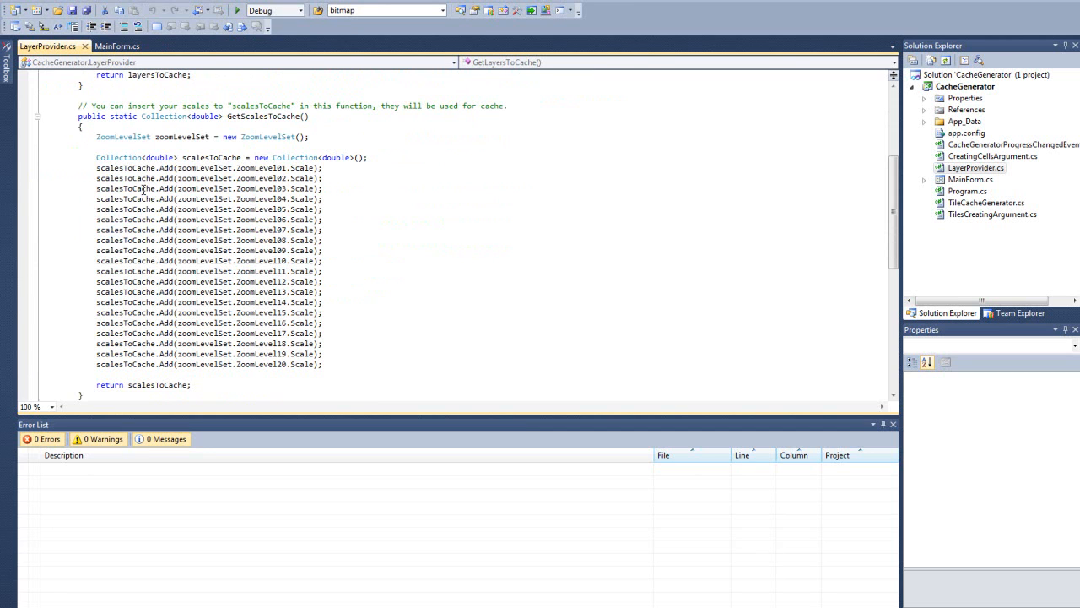
mouse_move(381, 172)
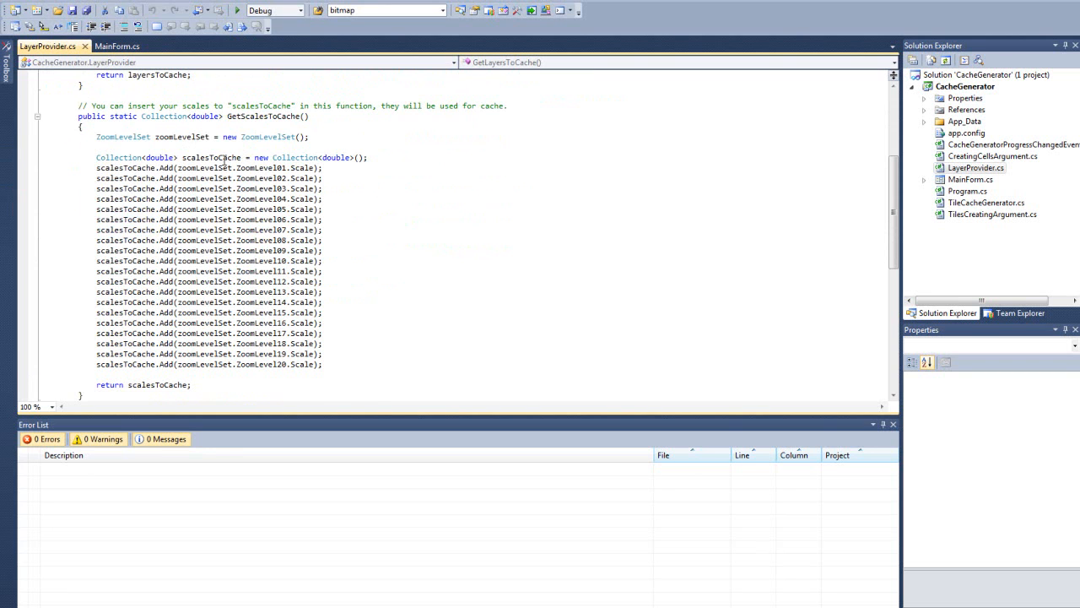
mouse_move(269, 137)
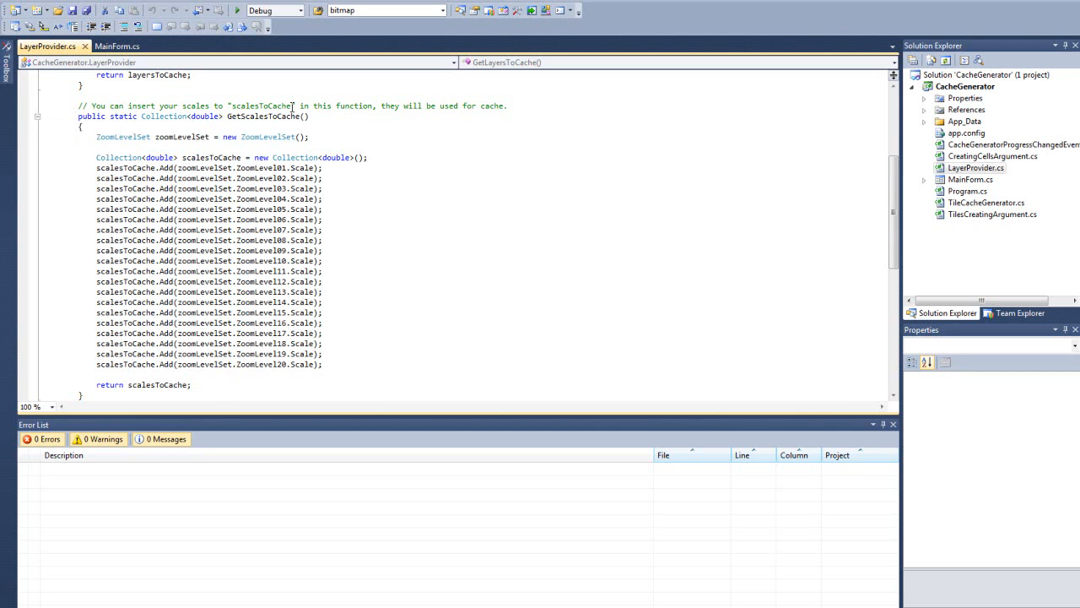
mouse_move(887, 140)
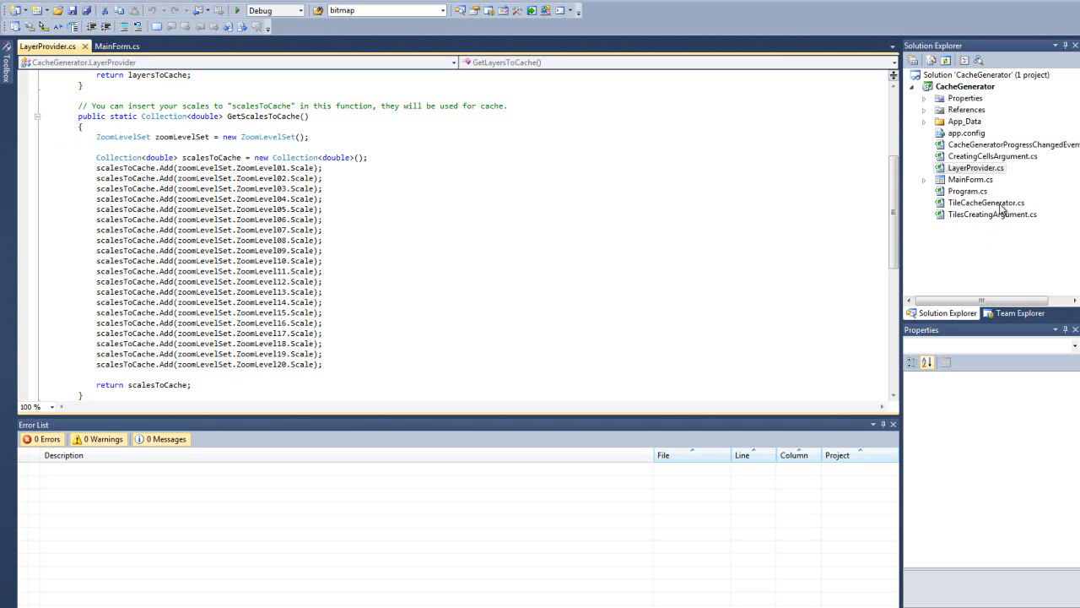
click(986, 203)
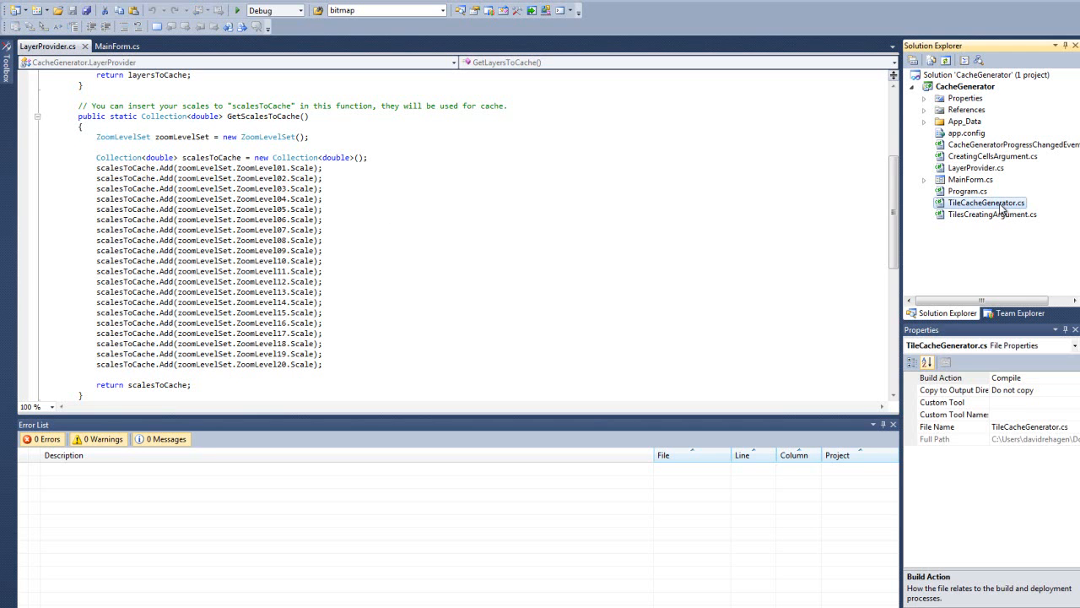
Read TileCacheGenerator.cs from its field declarations through GenerateTiles, tile saving and progress reporting
double_click(986, 203)
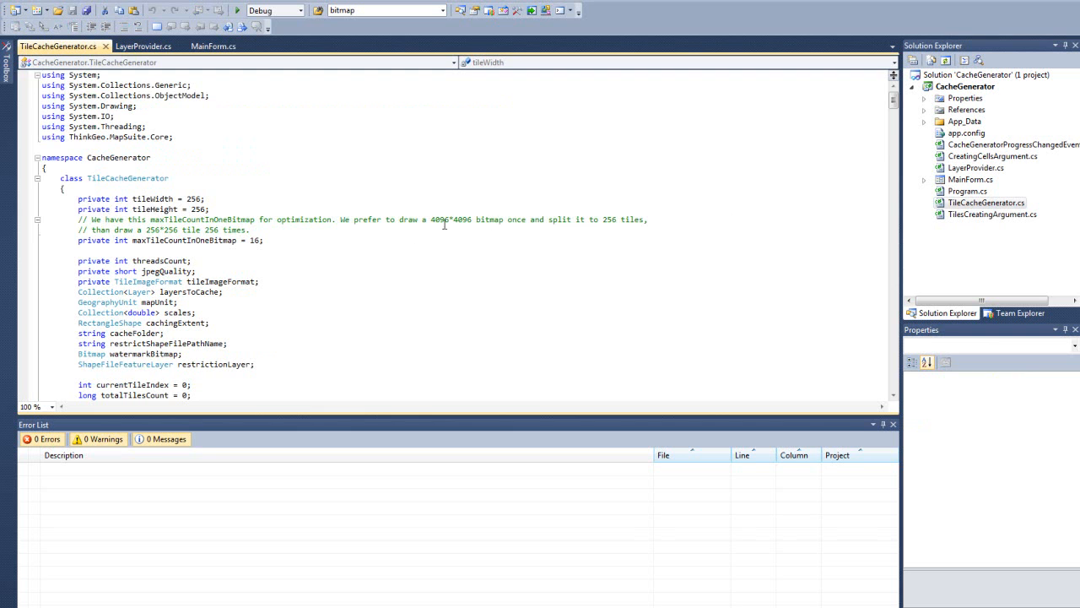
scroll(down, 3)
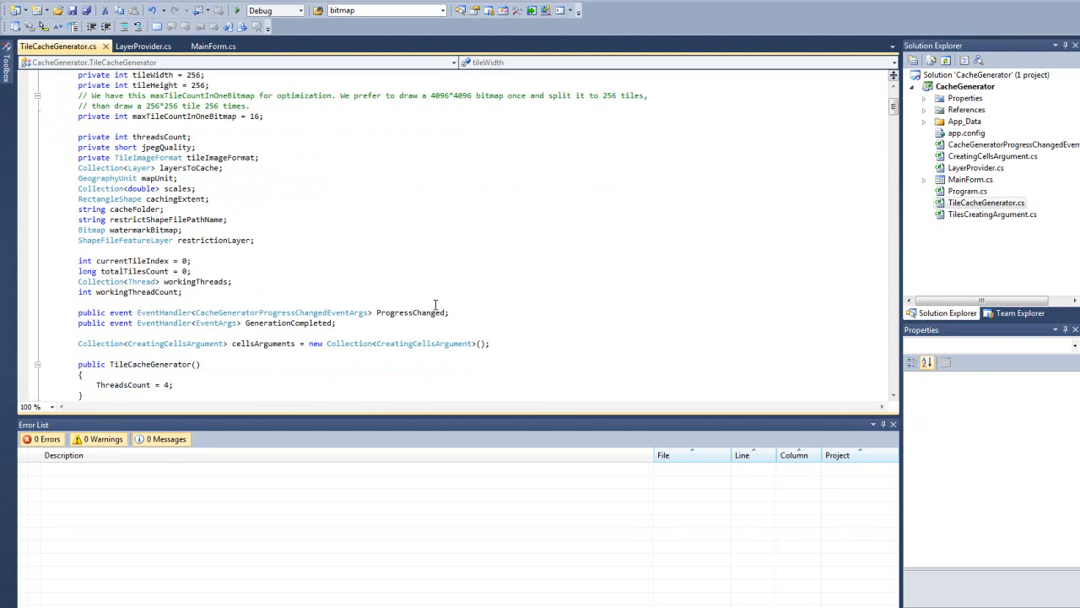
scroll(down, 3)
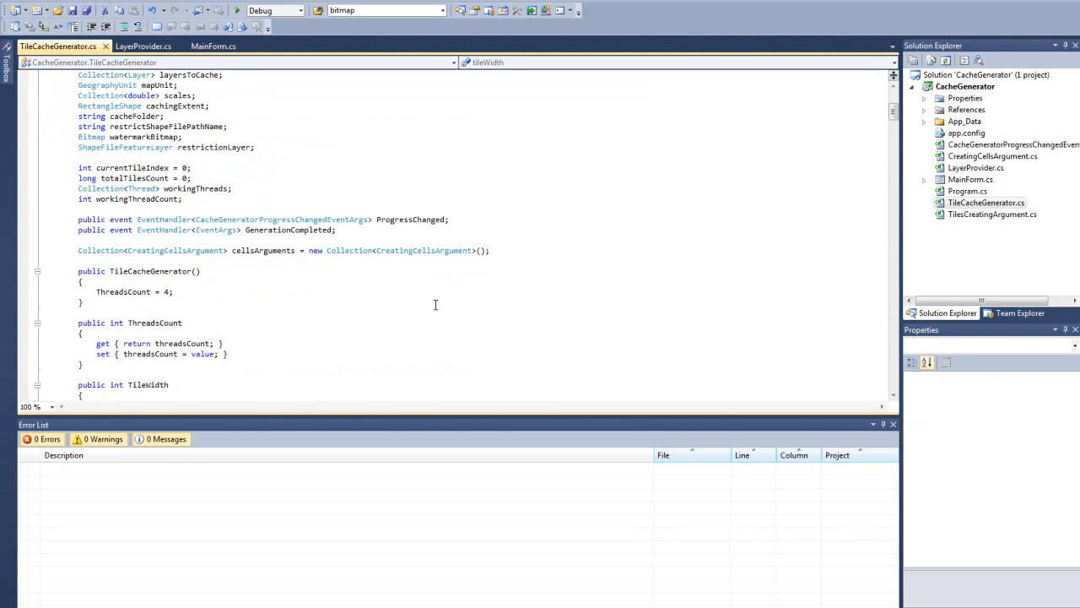
scroll(down, 3)
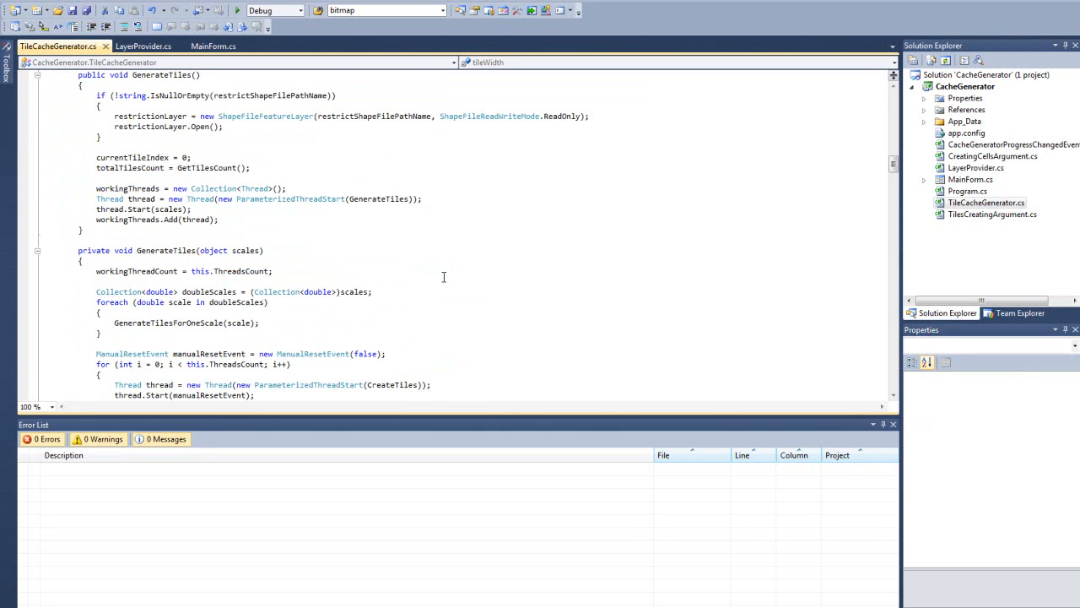
scroll(down, 3)
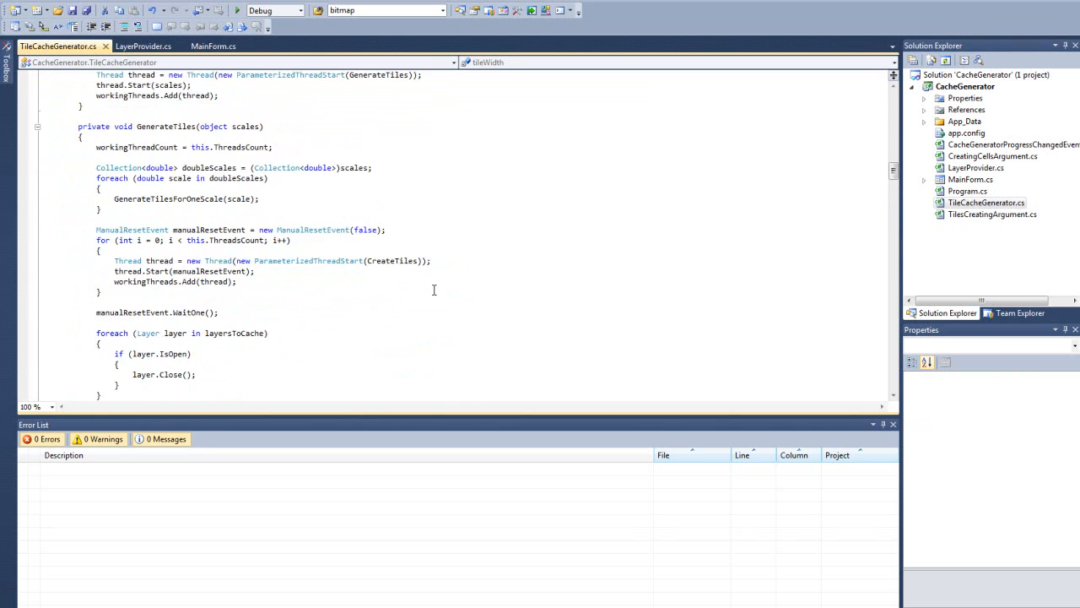
scroll(down, 3)
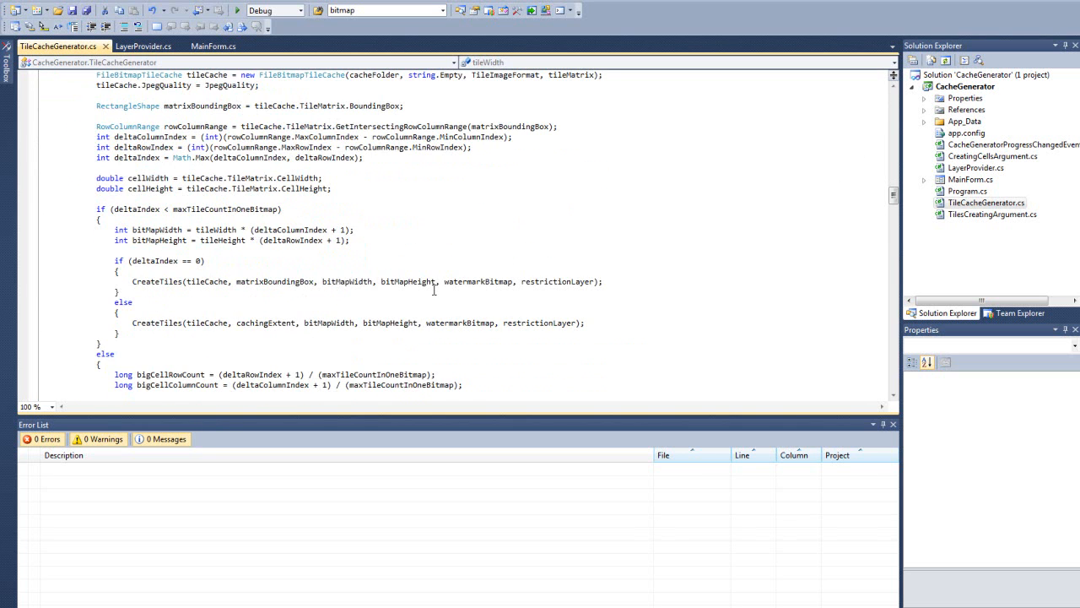
scroll(down, 3)
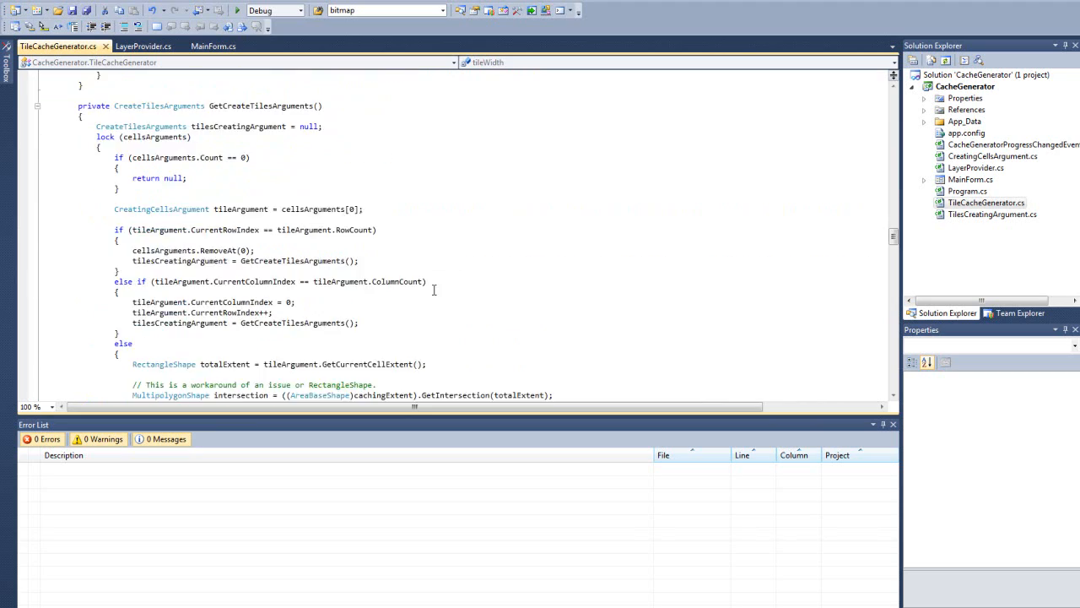
scroll(down, 3)
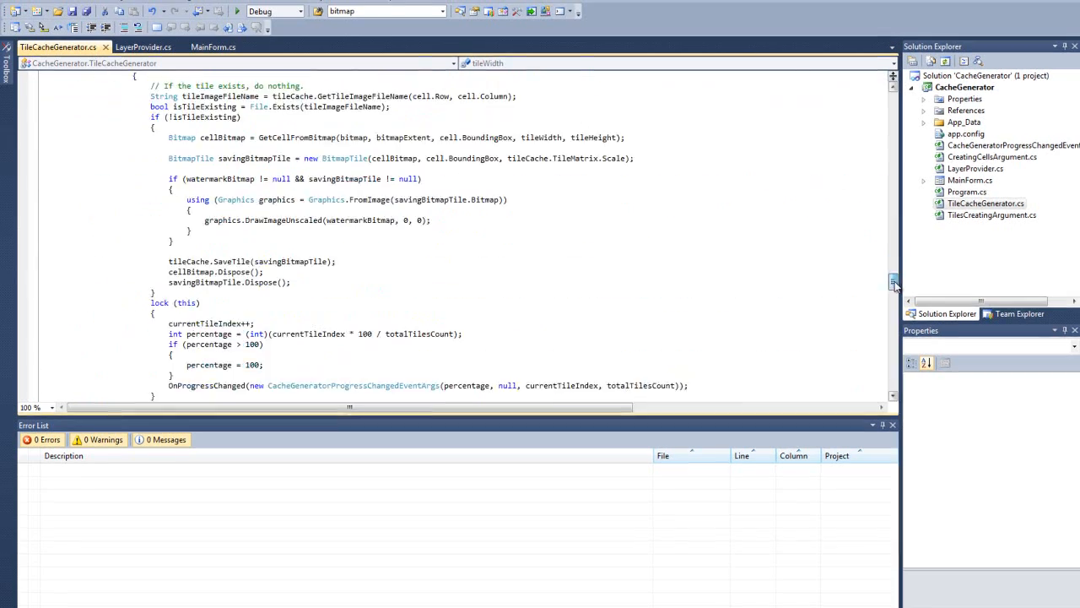